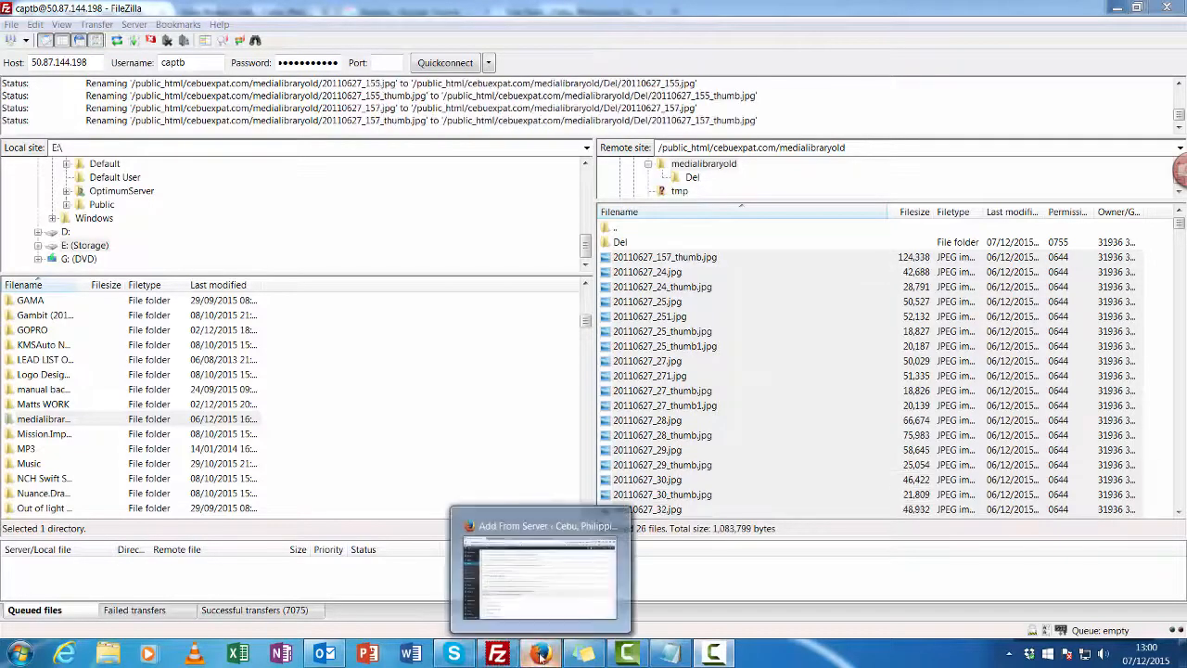
Step: Bring Firefox, with the Broken Links edit form, to the front
click(539, 652)
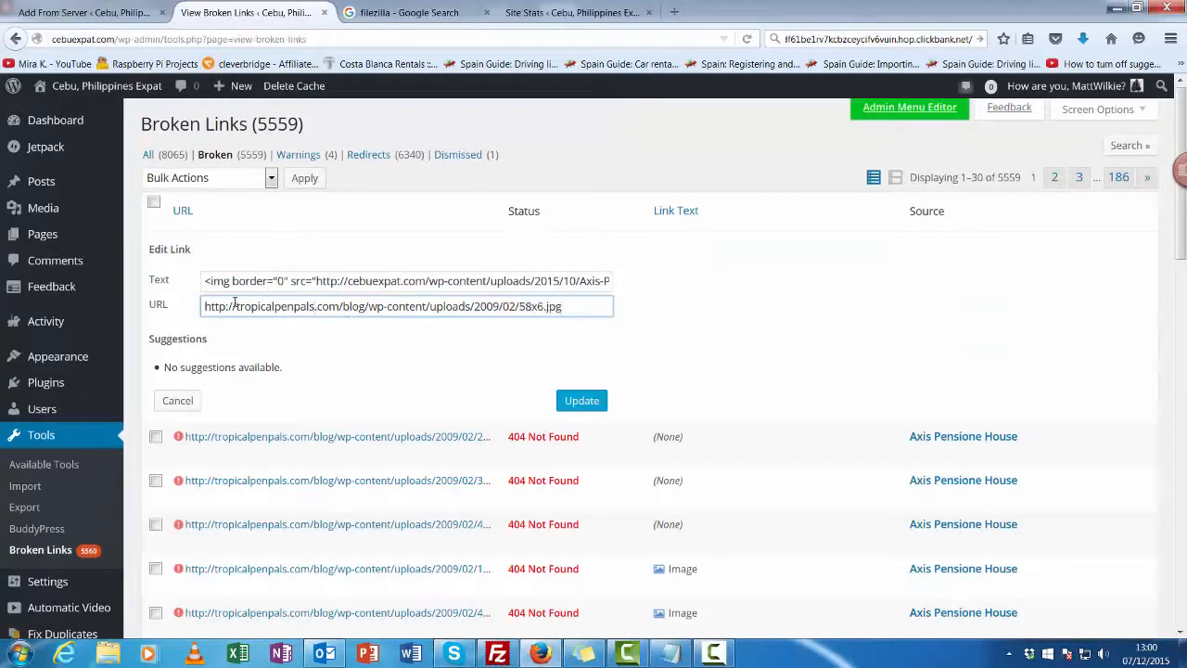
Step: Select the domain in the broken image's tropicalpenpals.com URL to examine the old path
double_click(287, 306)
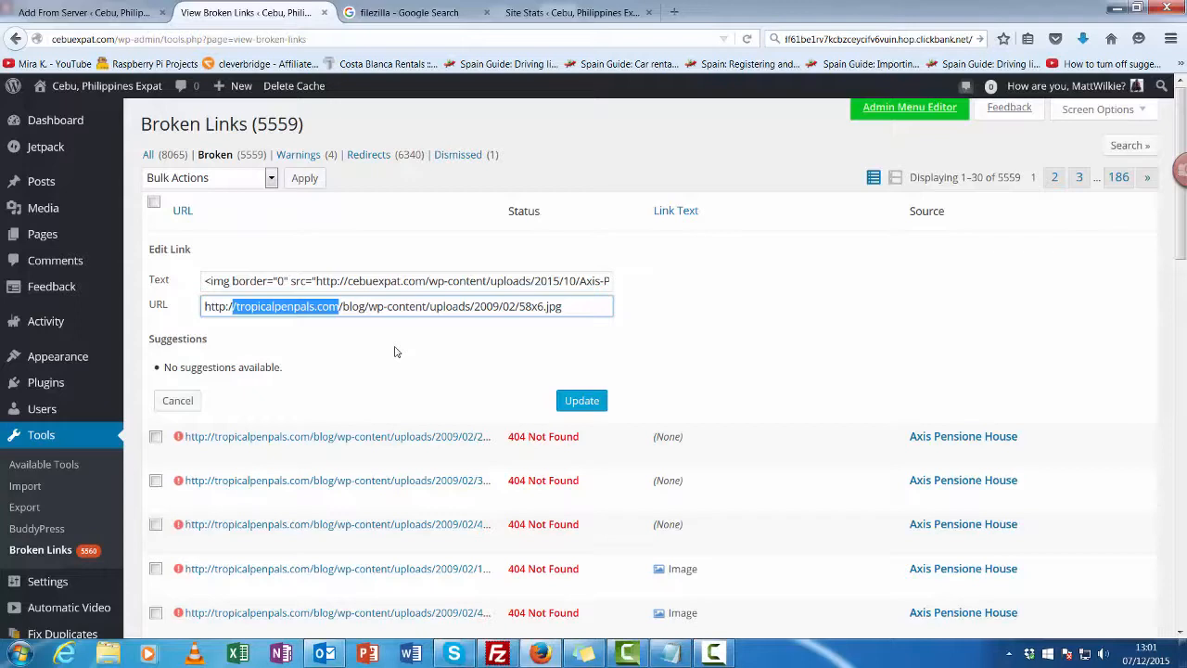
mouse_move(443, 352)
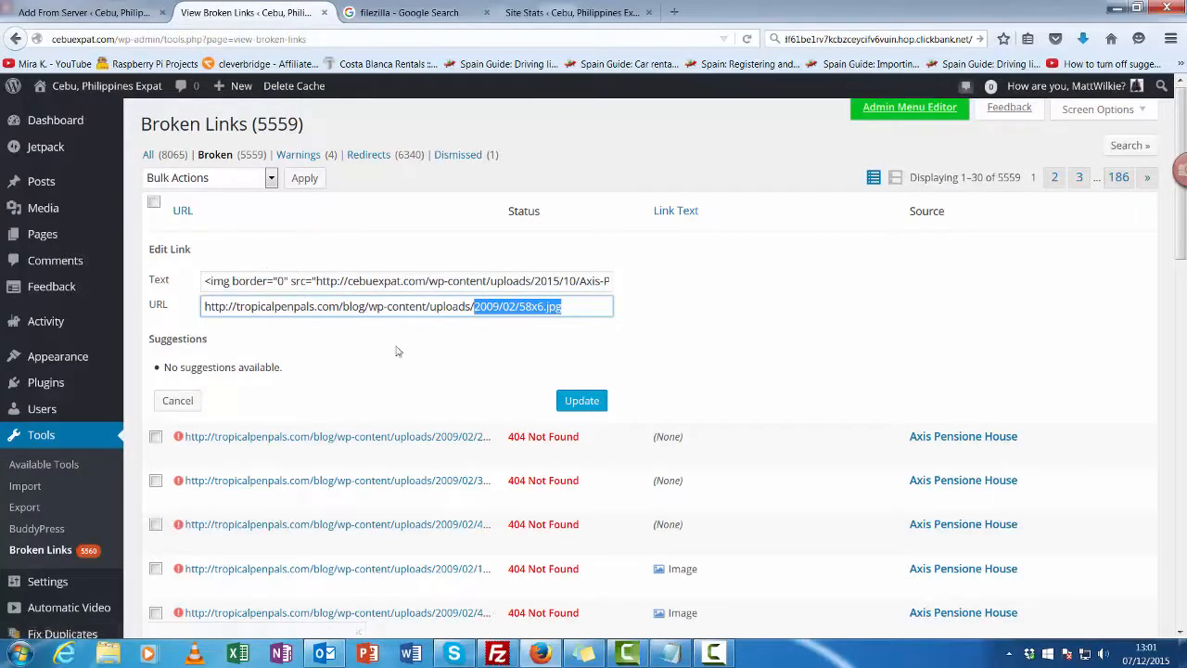
mouse_move(577, 350)
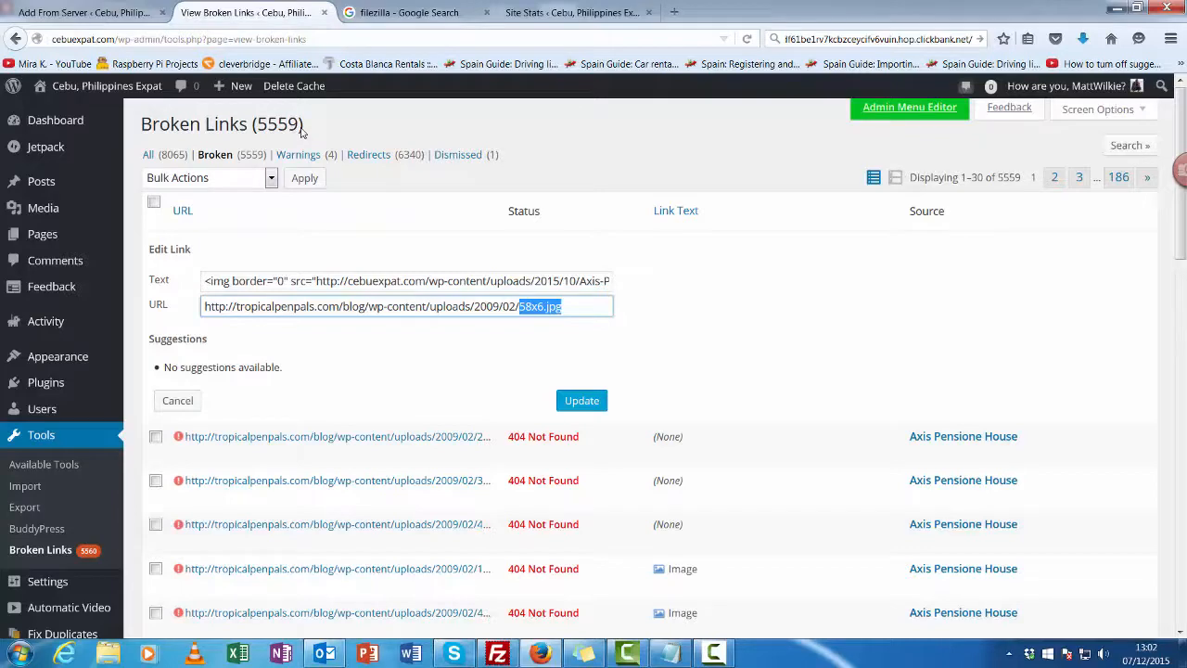
mouse_move(281, 226)
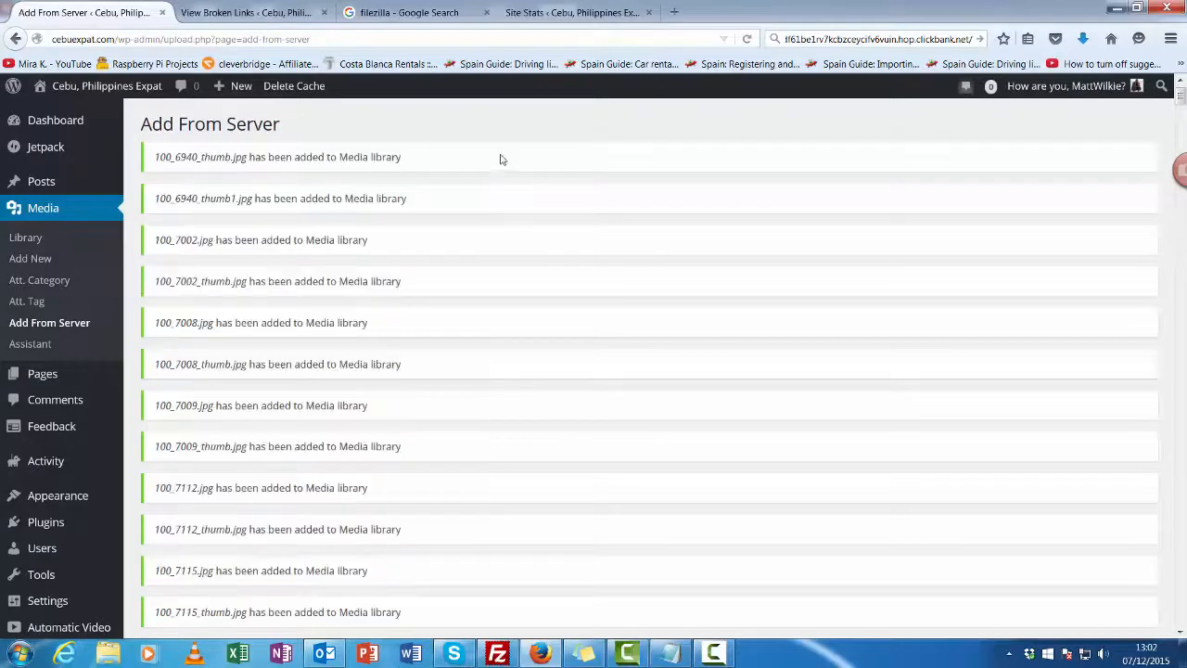
mouse_move(304, 145)
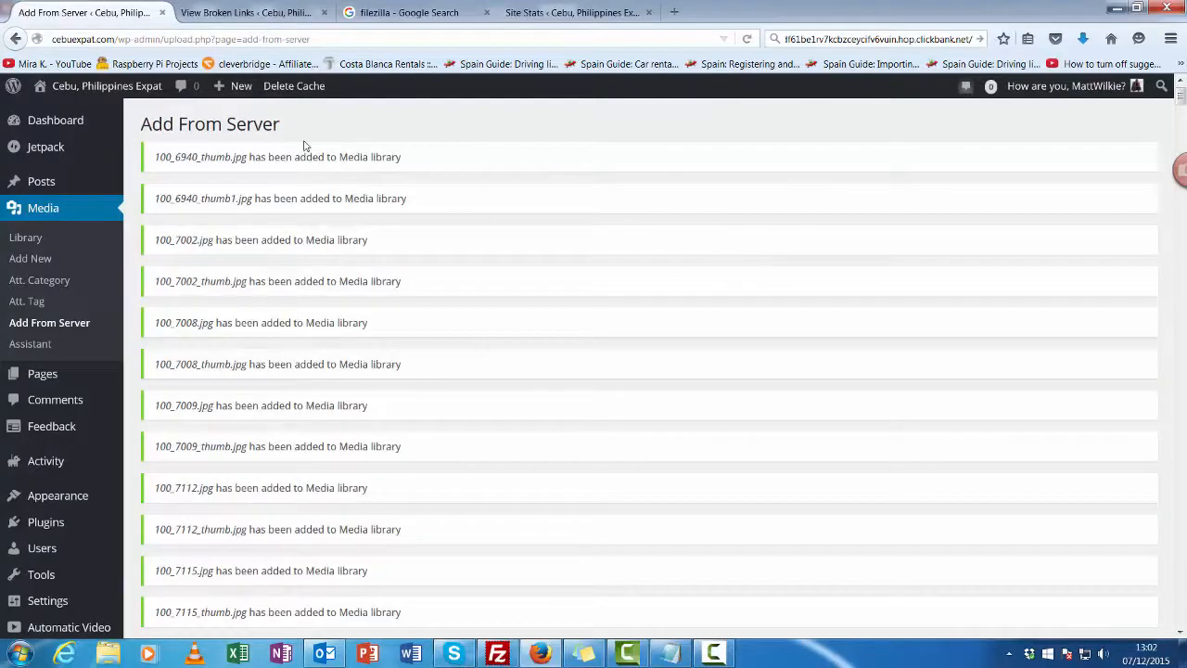
Step: List the Del folder files under Media > Add From Server, then switch to FileZilla
click(371, 39)
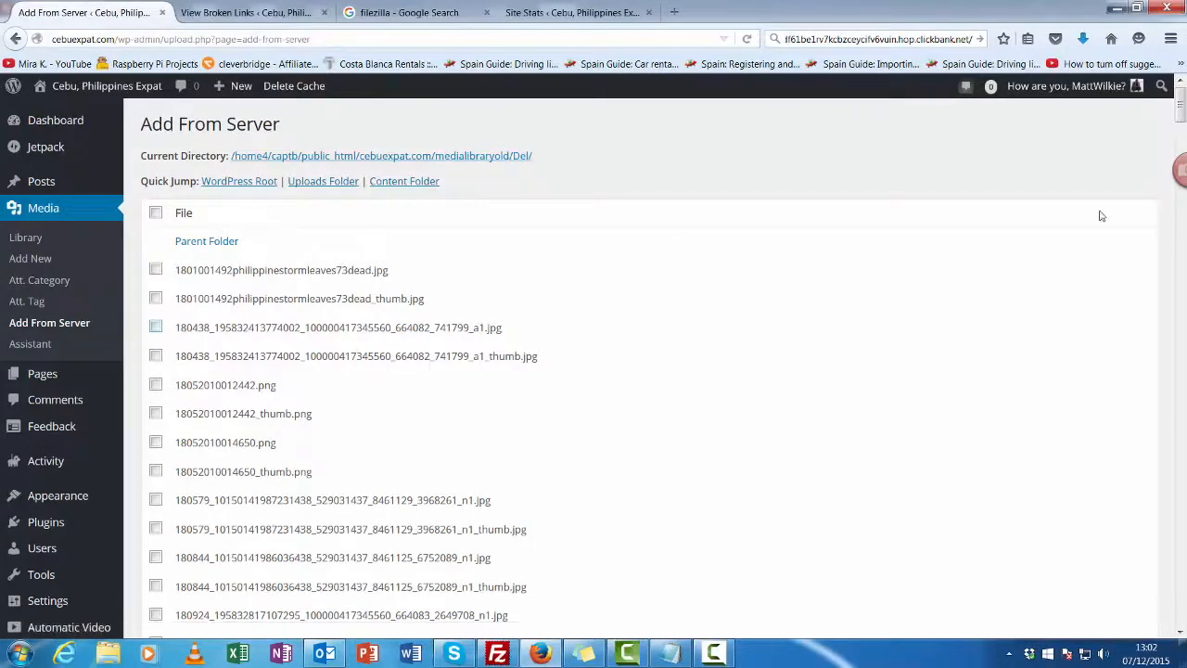
scroll(down, 3)
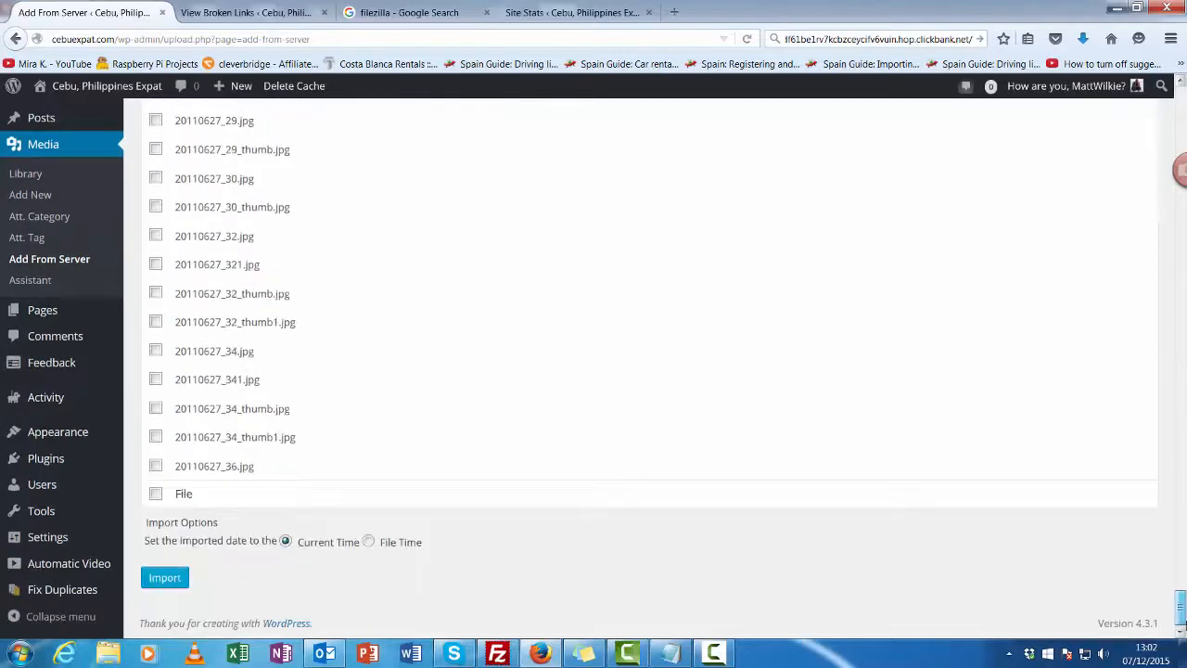
scroll(down, 3)
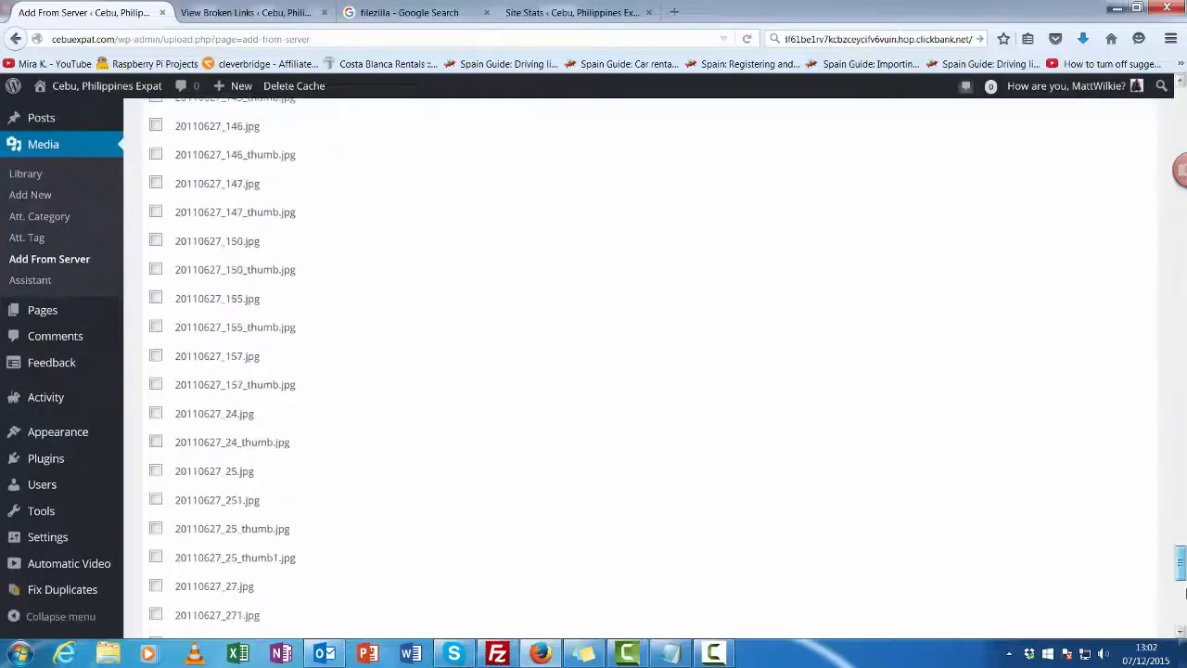
scroll(down, 3)
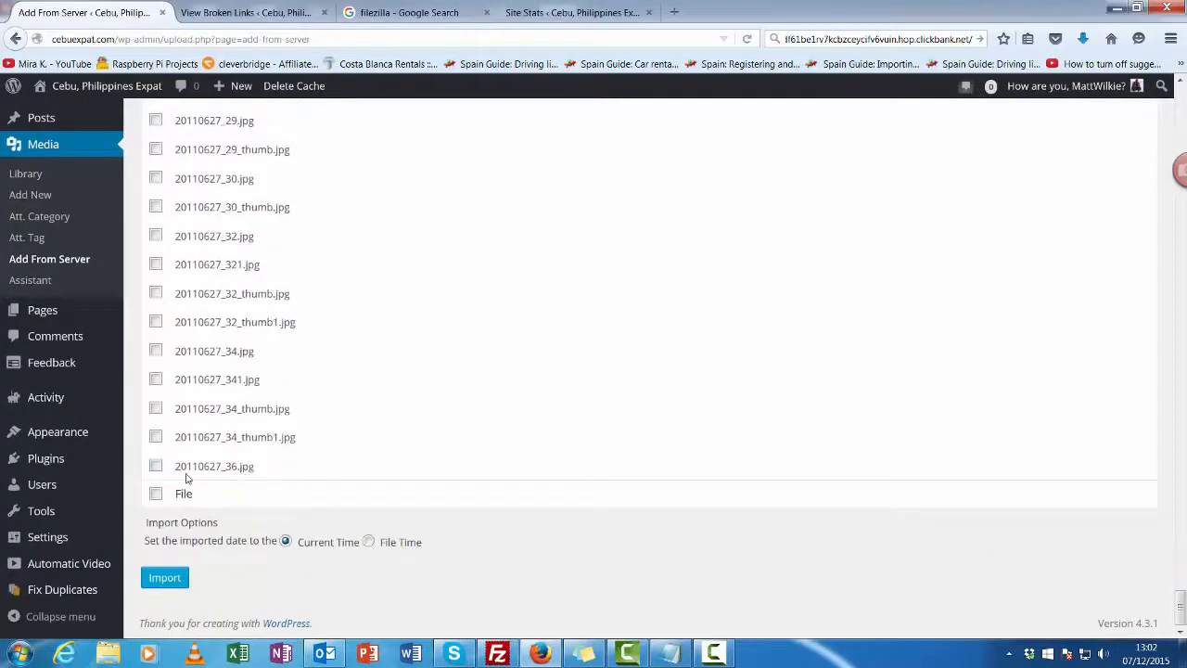
click(155, 466)
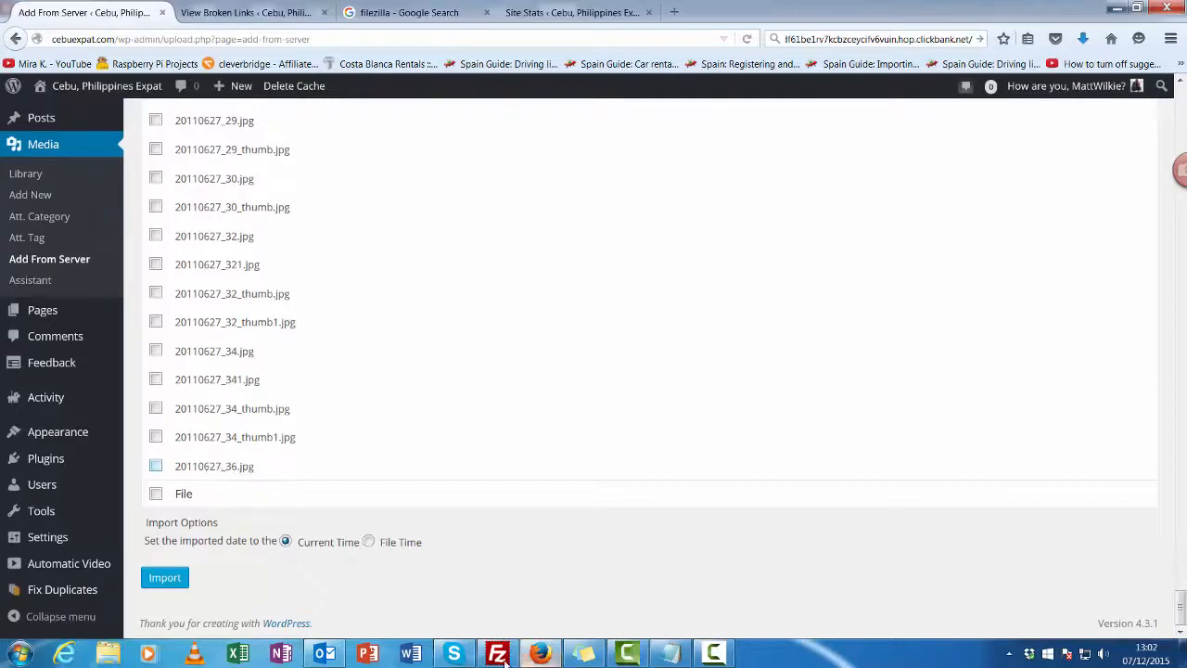
click(497, 653)
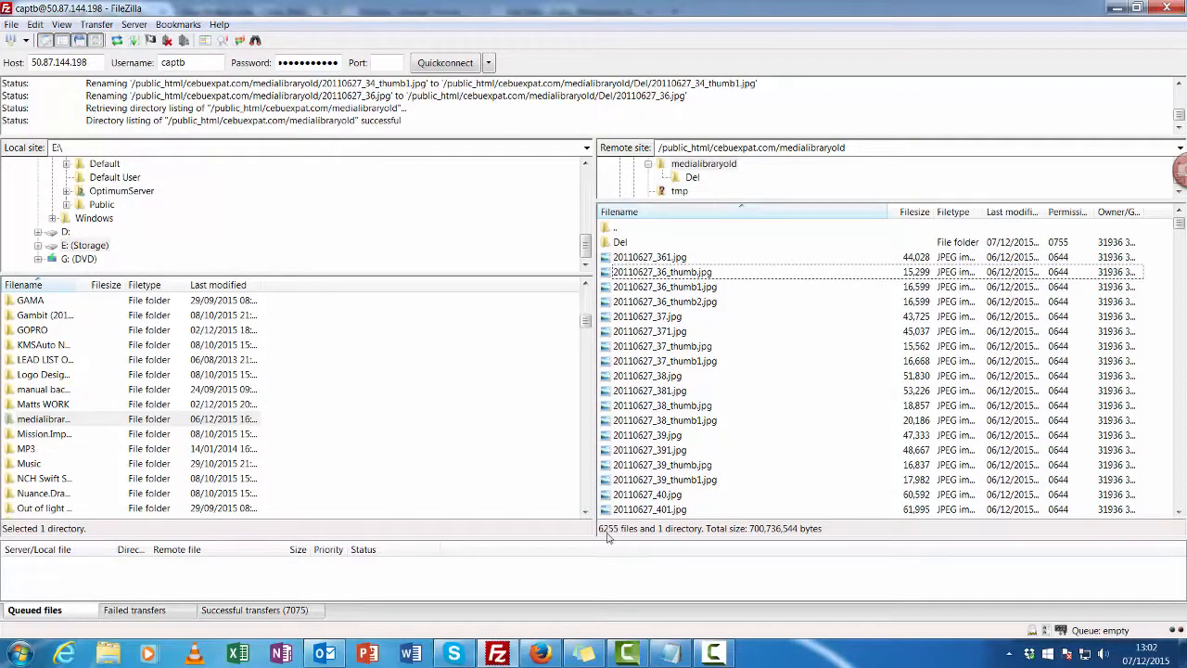
Step: Open the remote Del folder, browse its 258 image files, and return to the browser
click(619, 242)
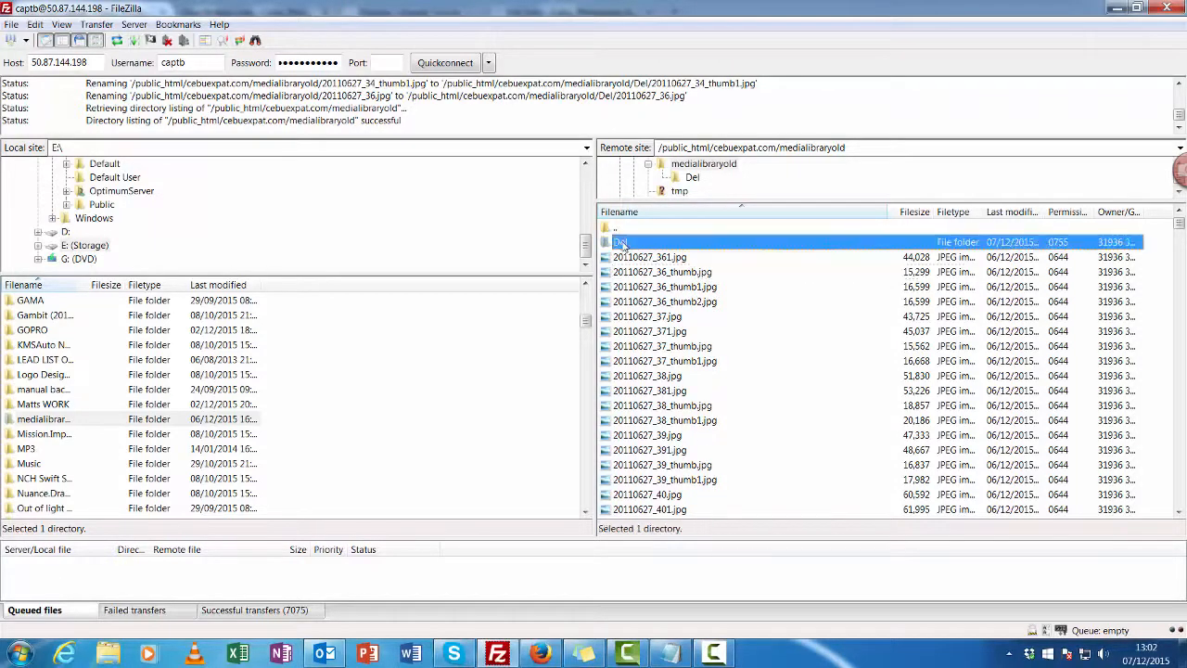
double_click(615, 242)
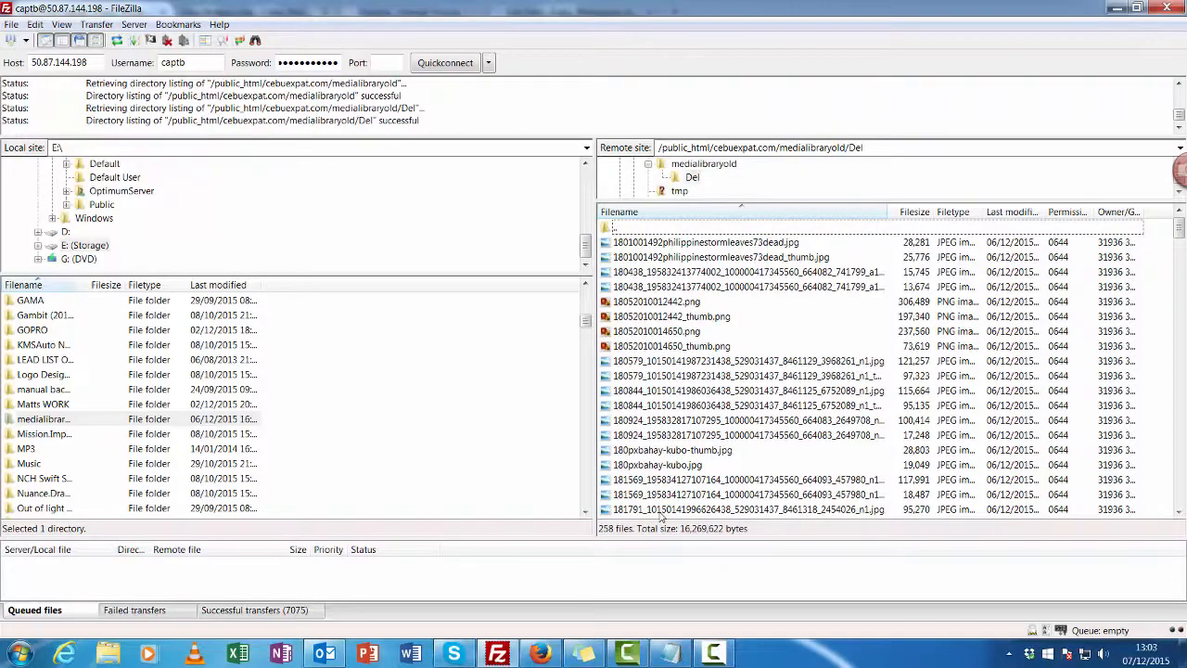
click(704, 242)
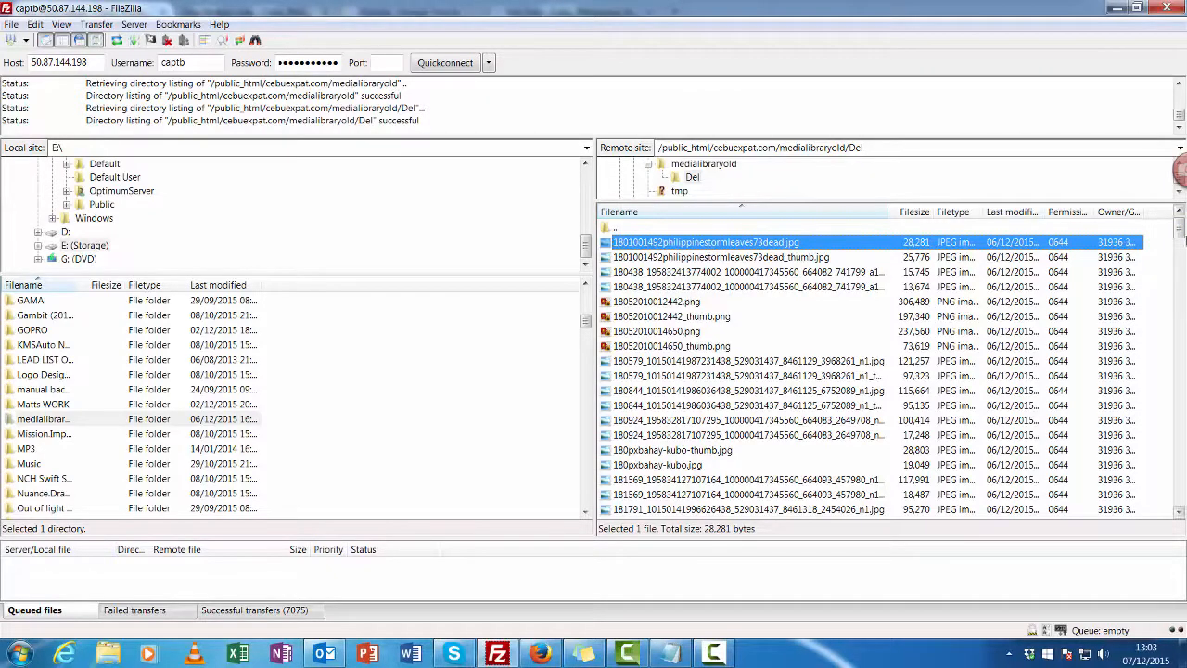
scroll(down, 3)
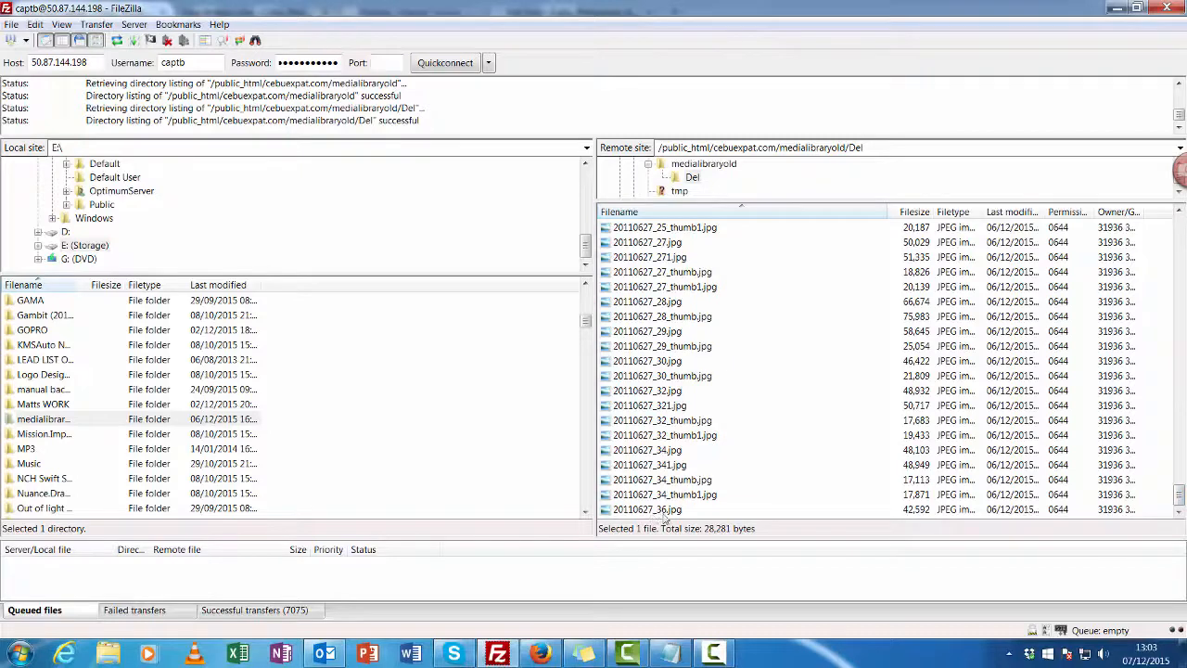
click(538, 652)
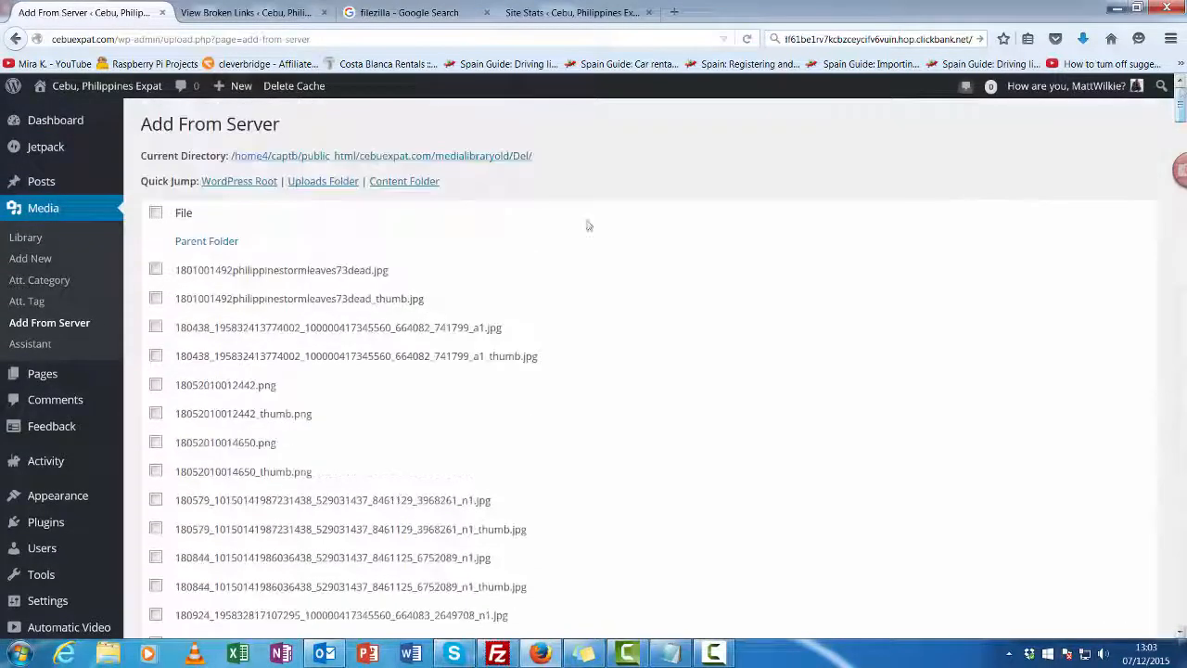
Step: Select every Del folder file on Add From Server and import them
click(155, 213)
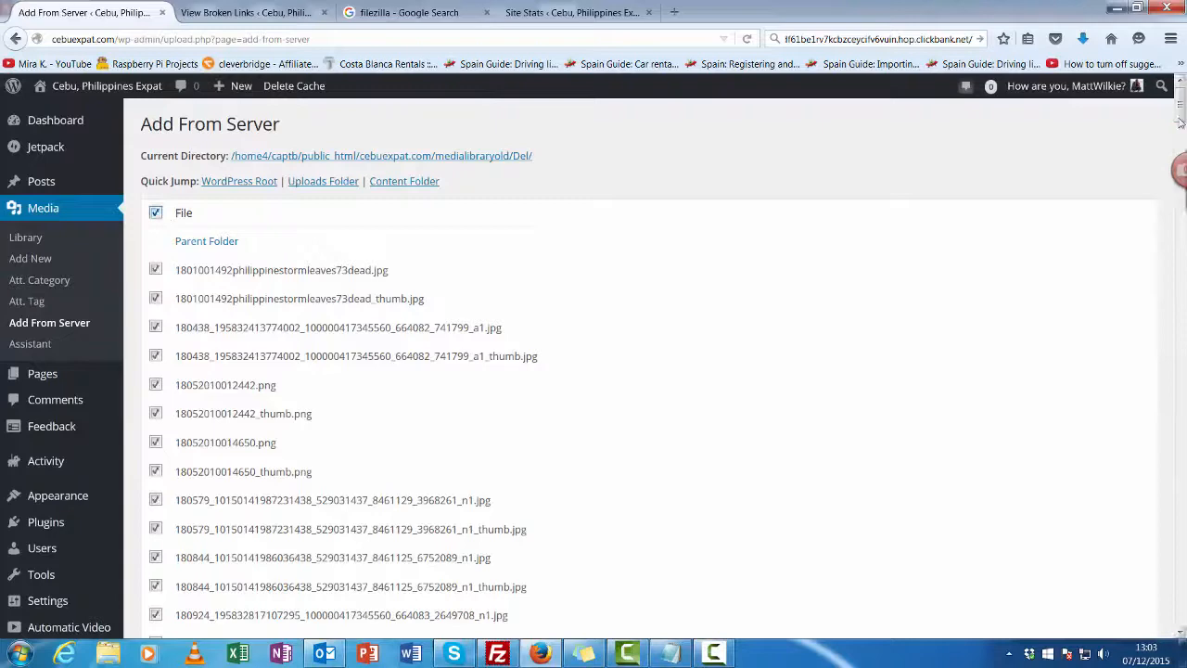
scroll(down, 3)
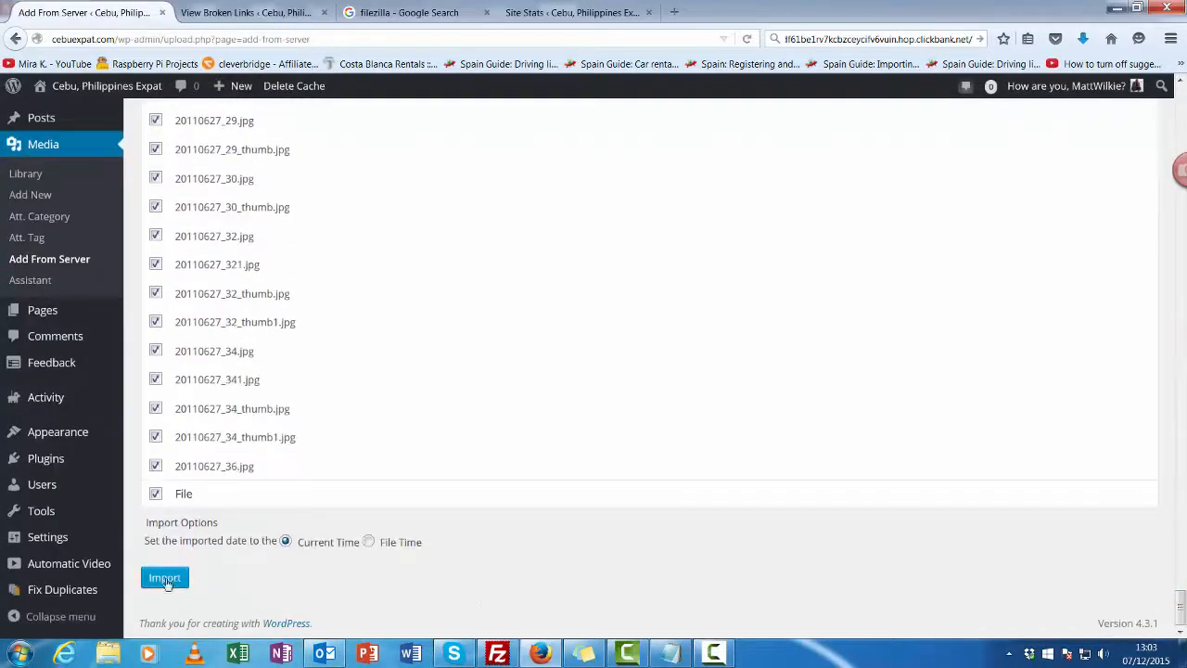
click(164, 577)
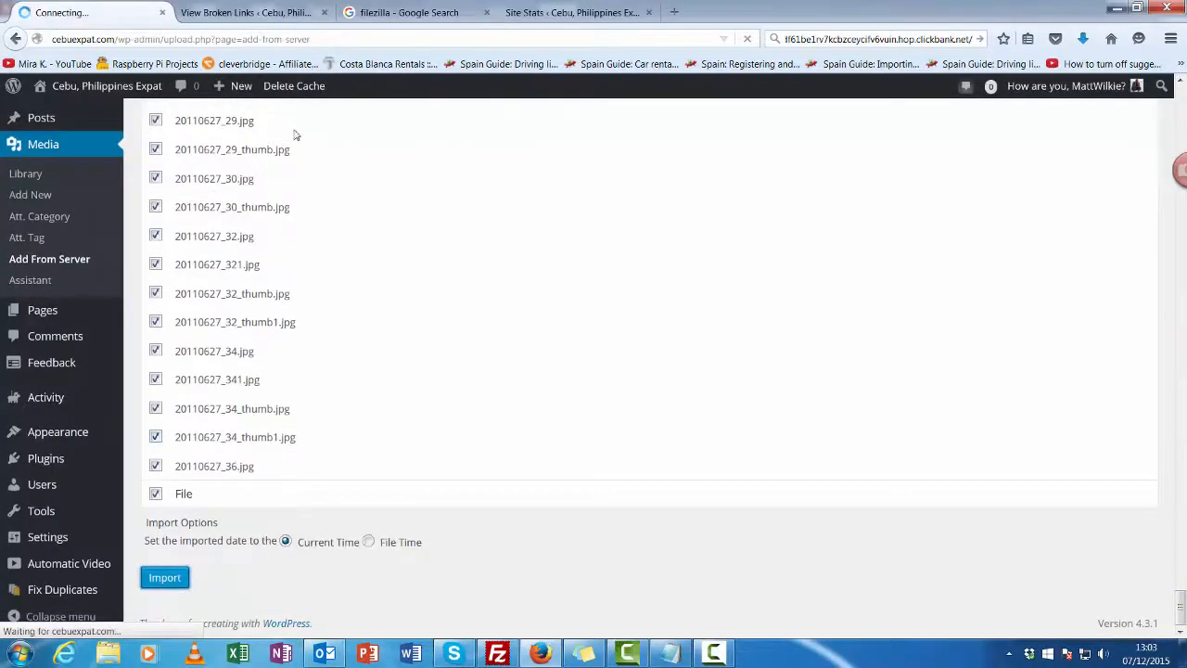
click(164, 577)
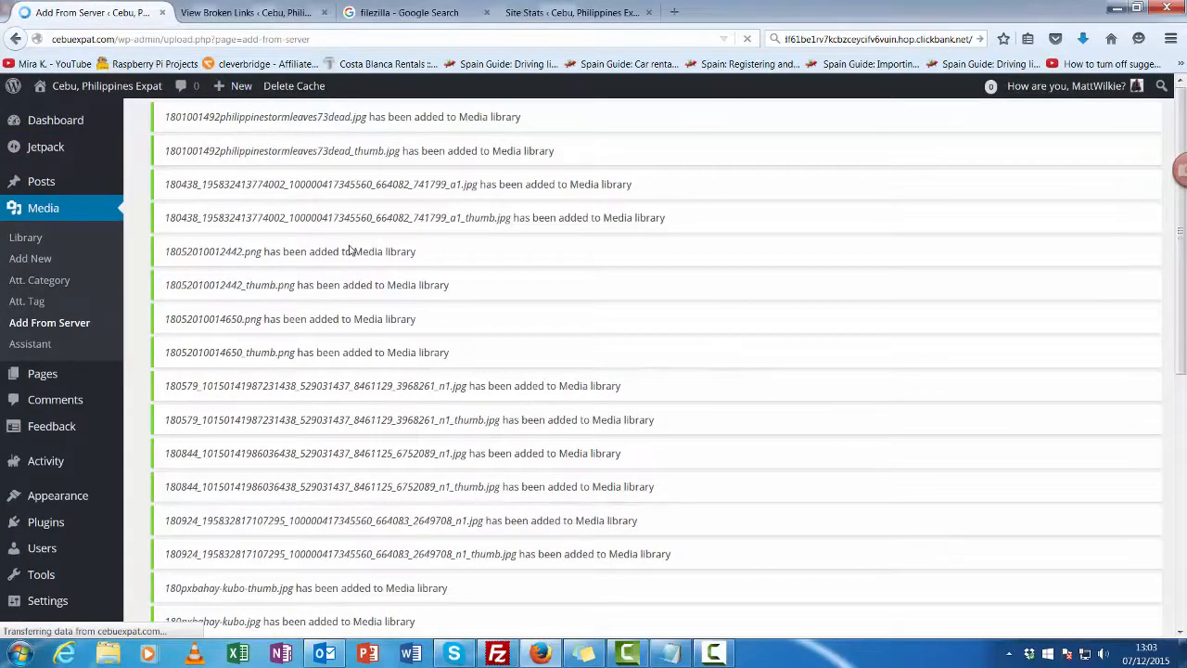
mouse_move(296, 610)
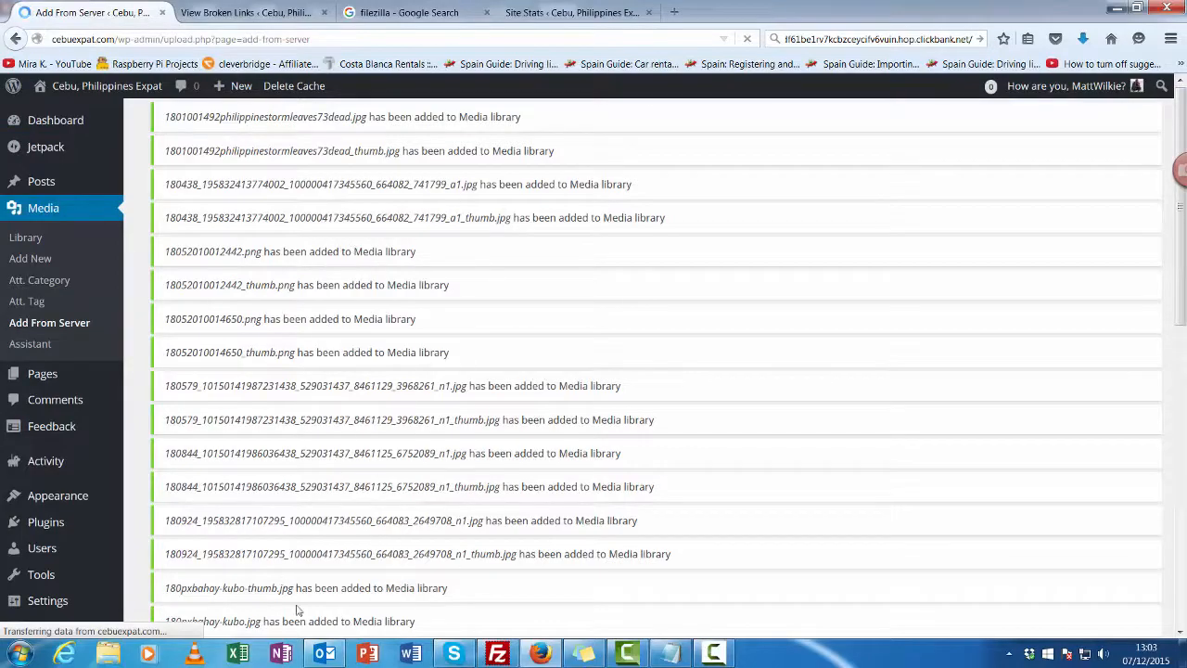
Step: Scroll the import confirmations and compare file names through to 20110627_36.jpg, then switch to FileZilla
scroll(down, 3)
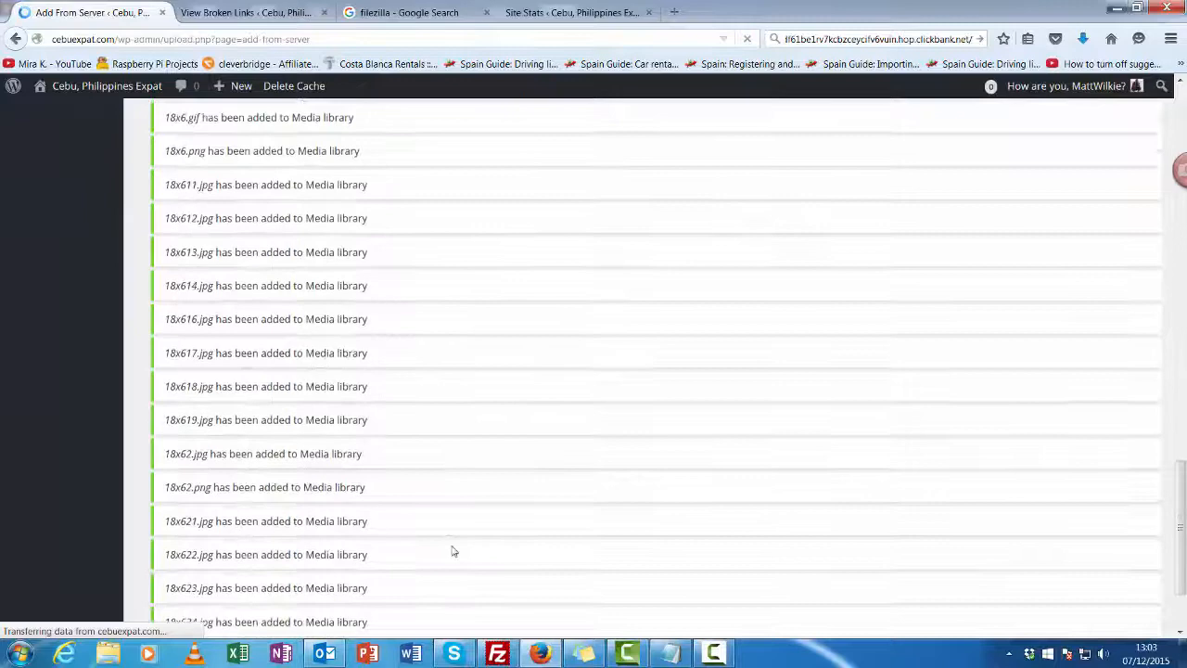
scroll(down, 3)
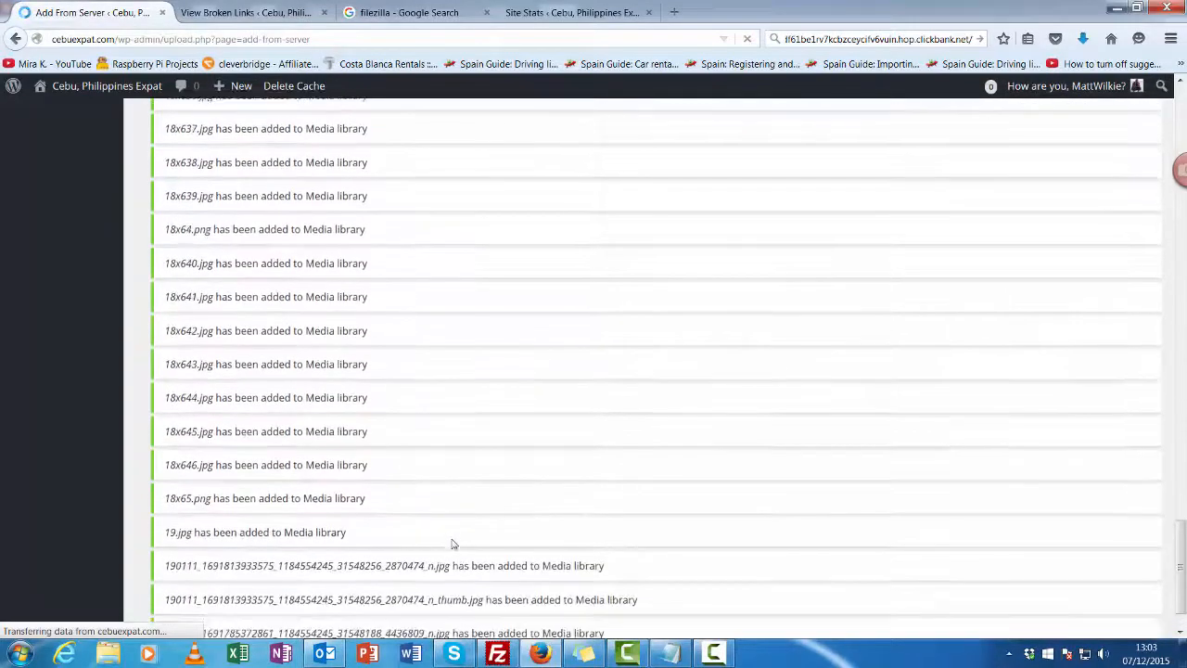
scroll(down, 3)
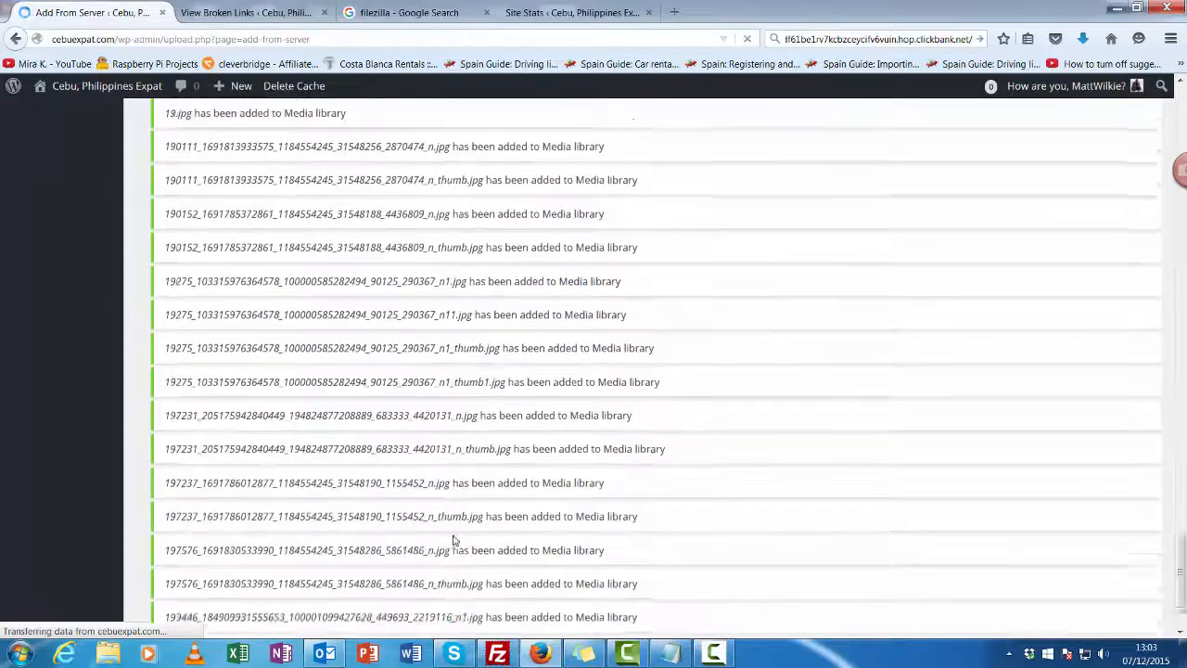
scroll(down, 3)
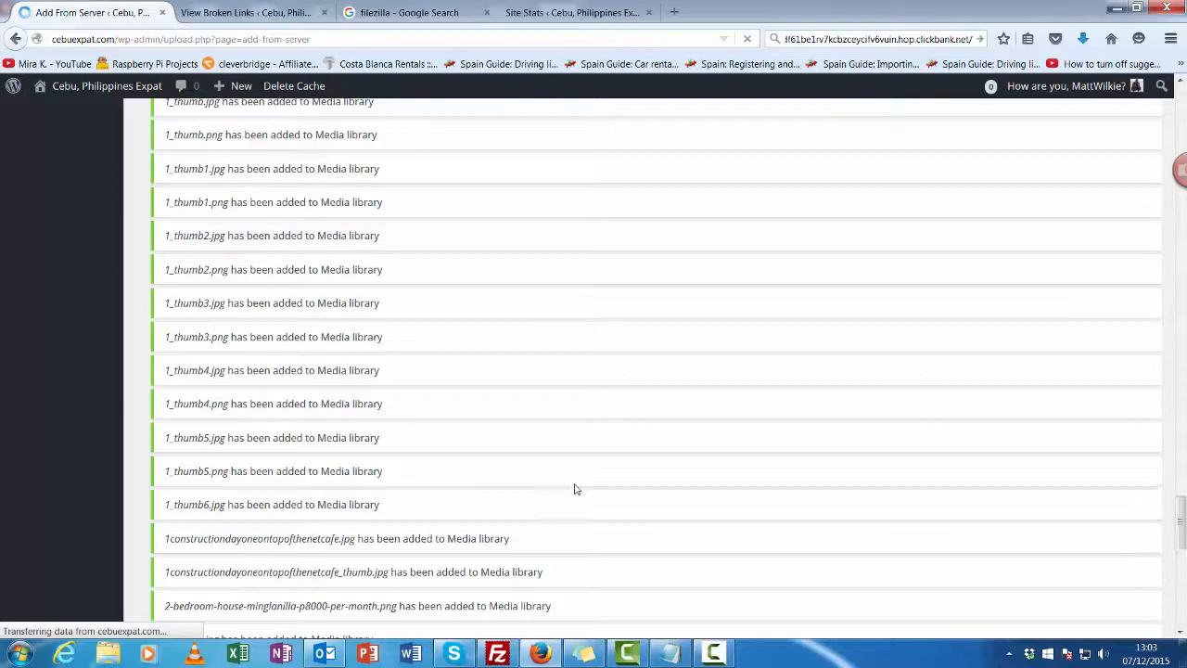
mouse_move(570, 490)
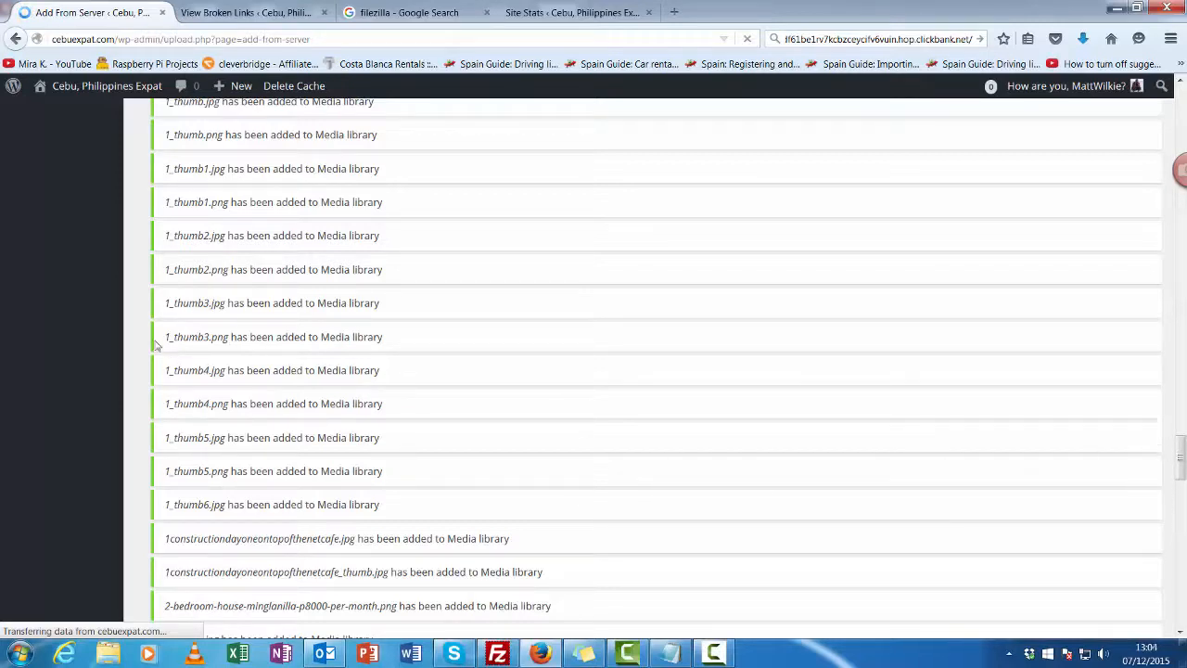
mouse_move(966, 502)
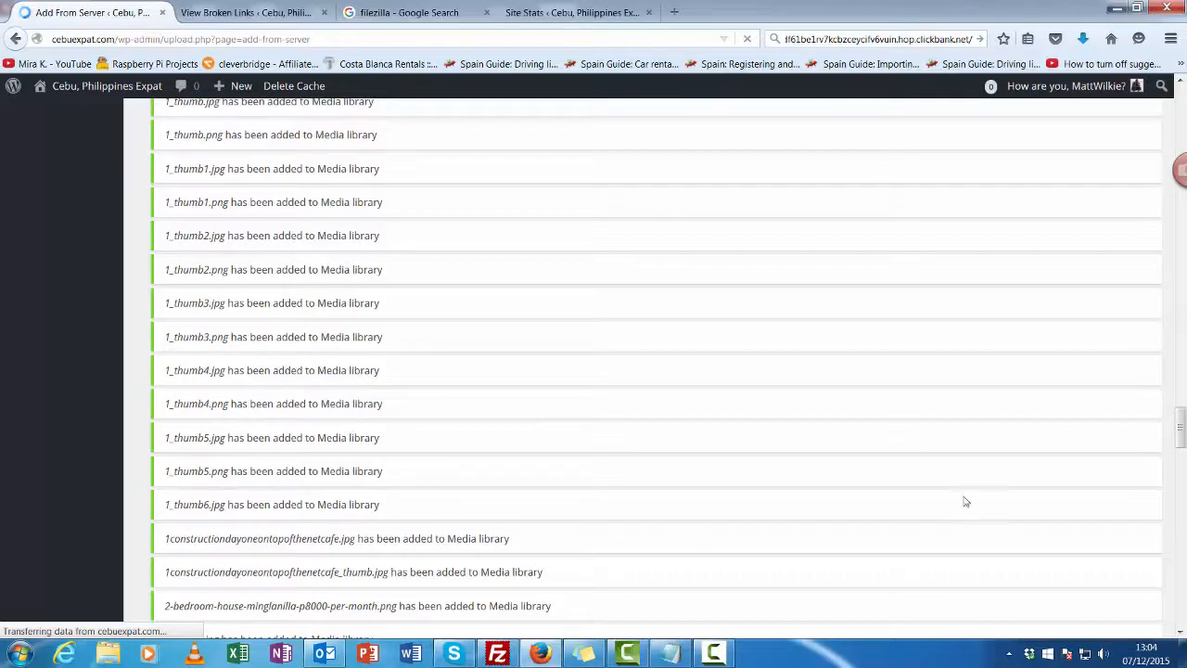
scroll(down, 3)
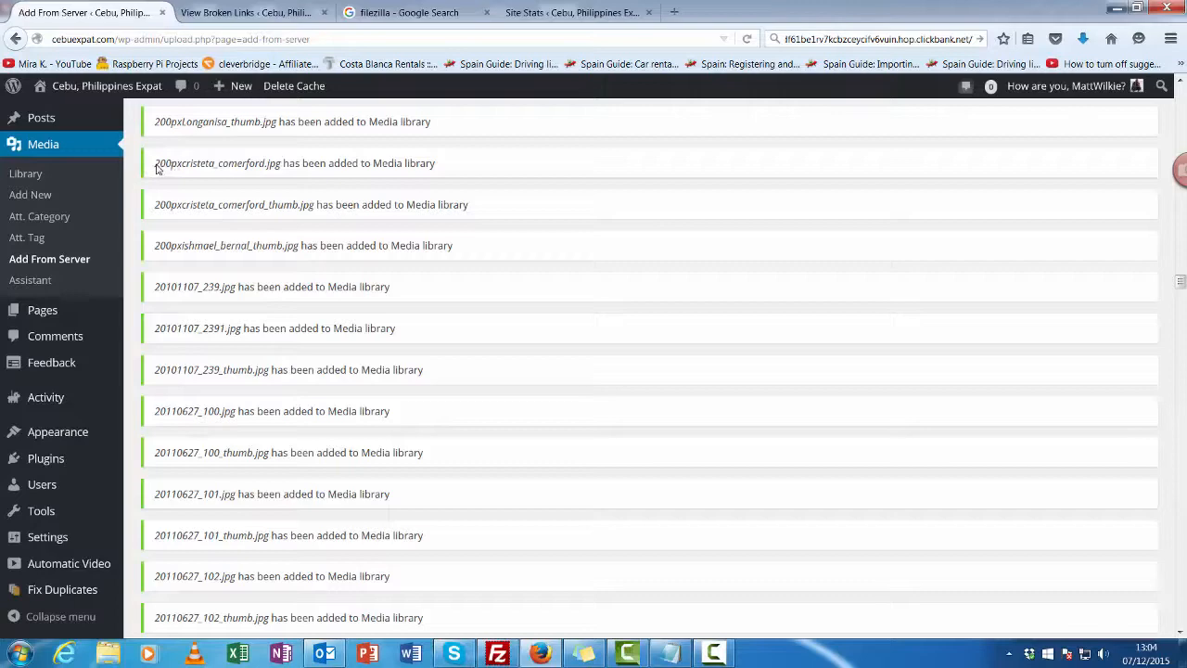
double_click(217, 162)
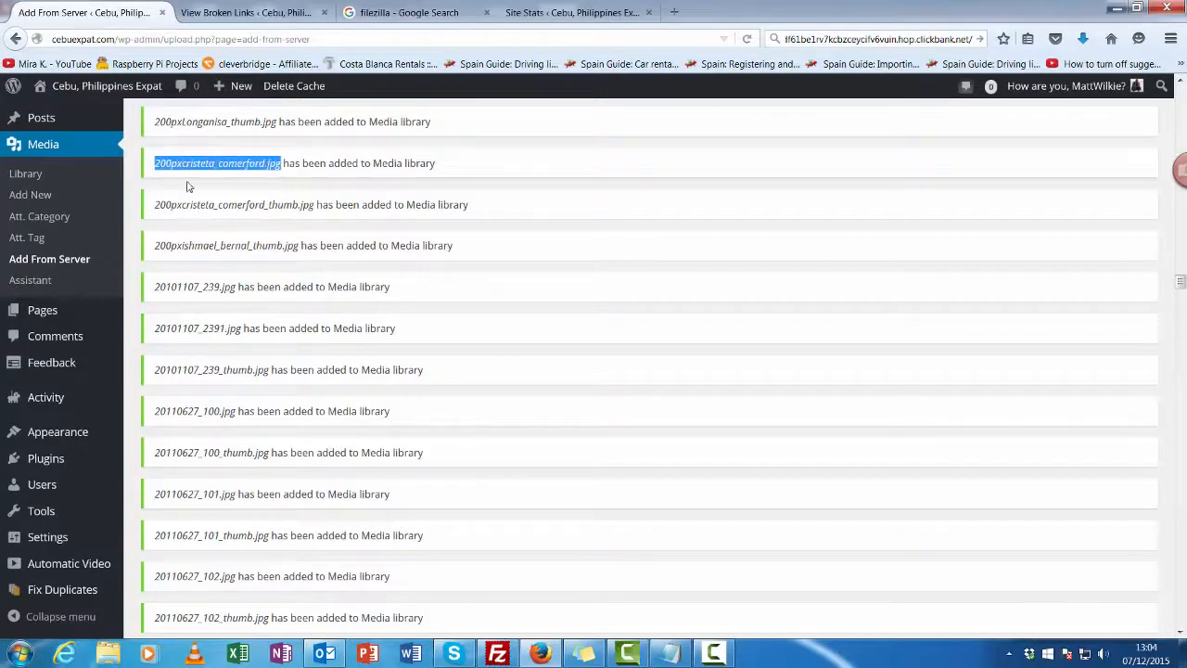
scroll(down, 3)
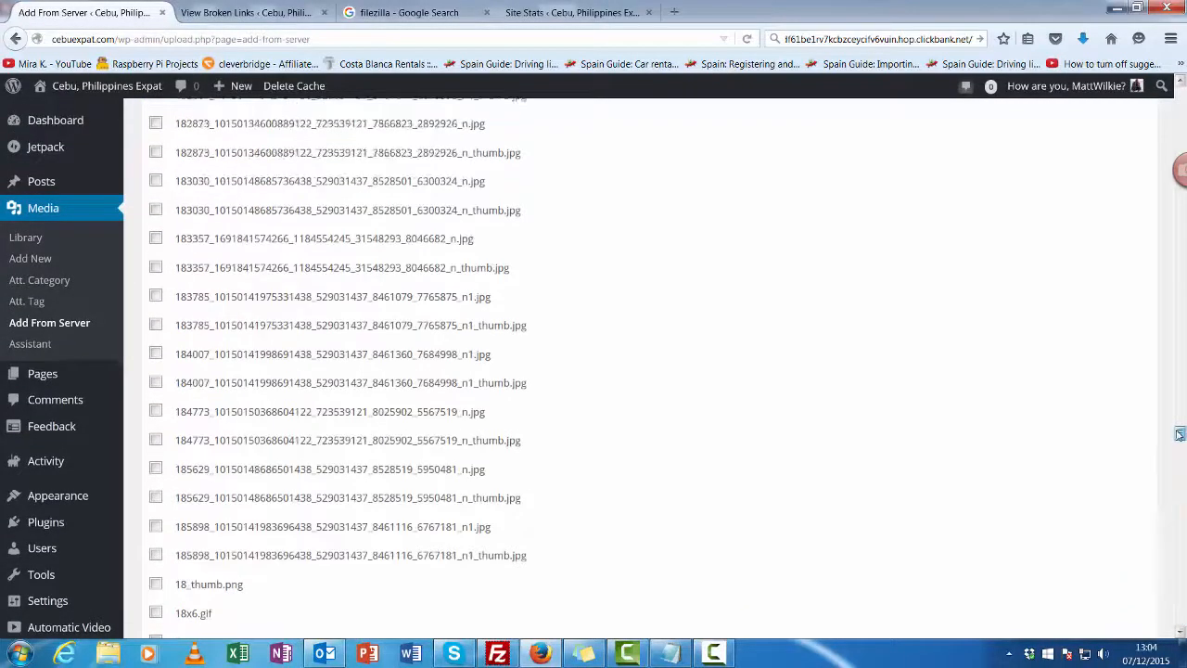
scroll(down, 3)
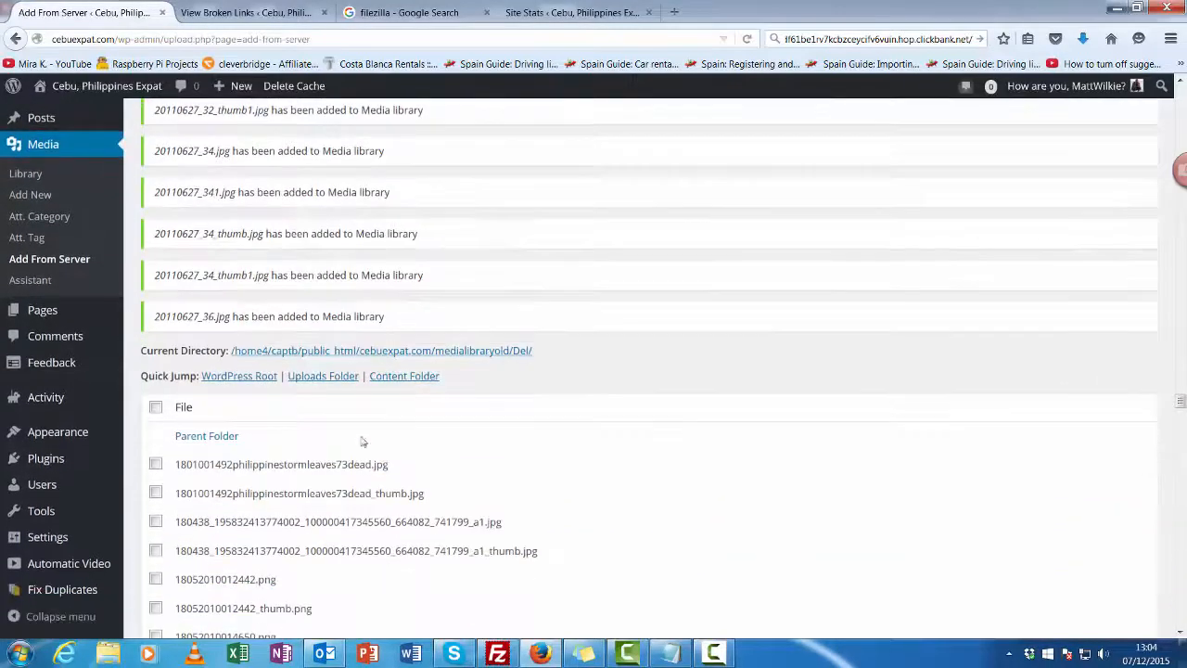
double_click(197, 316)
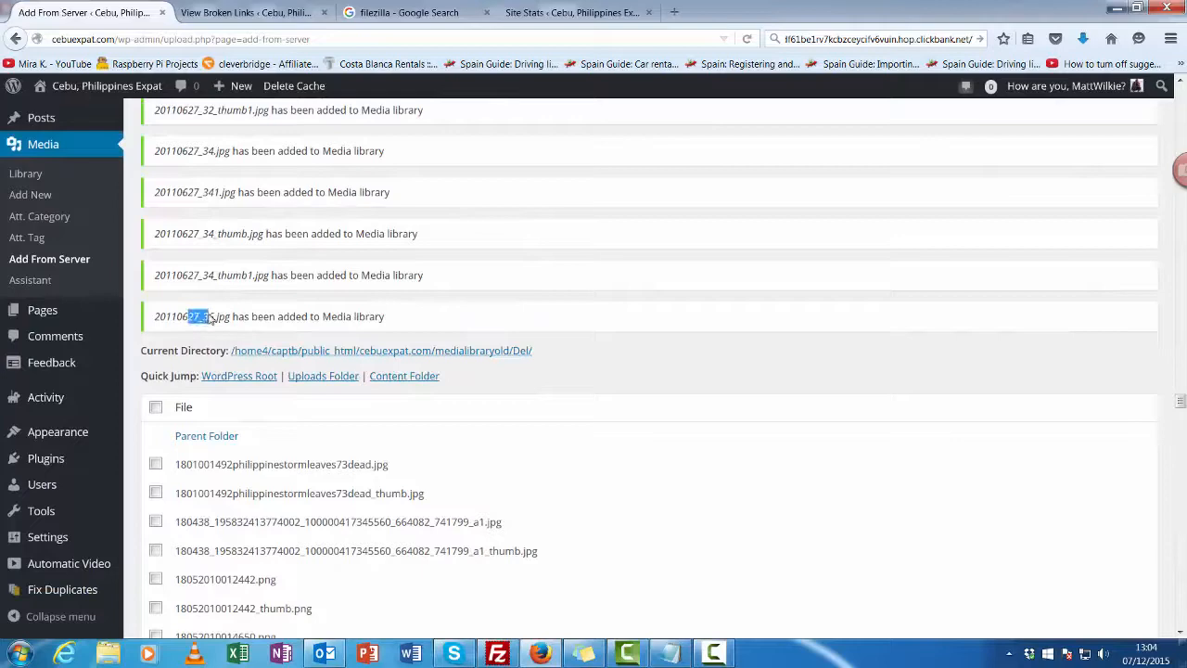
click(497, 652)
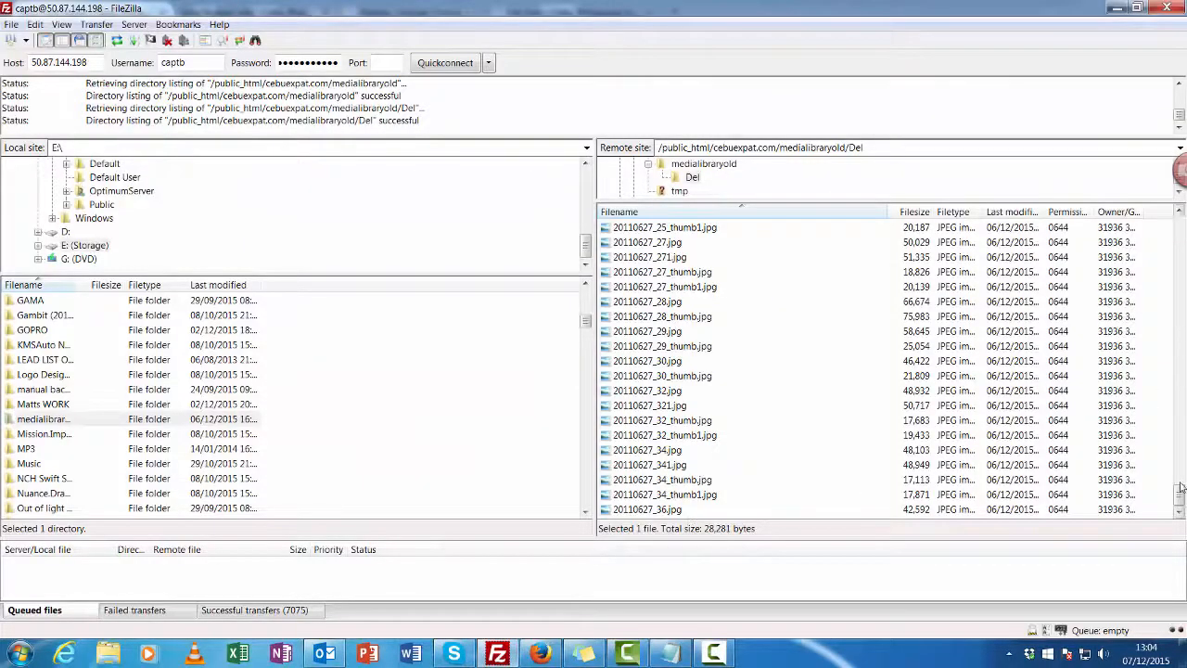
Step: Select and delete all 258 files in the remote Del folder, confirming with Yes
click(649, 465)
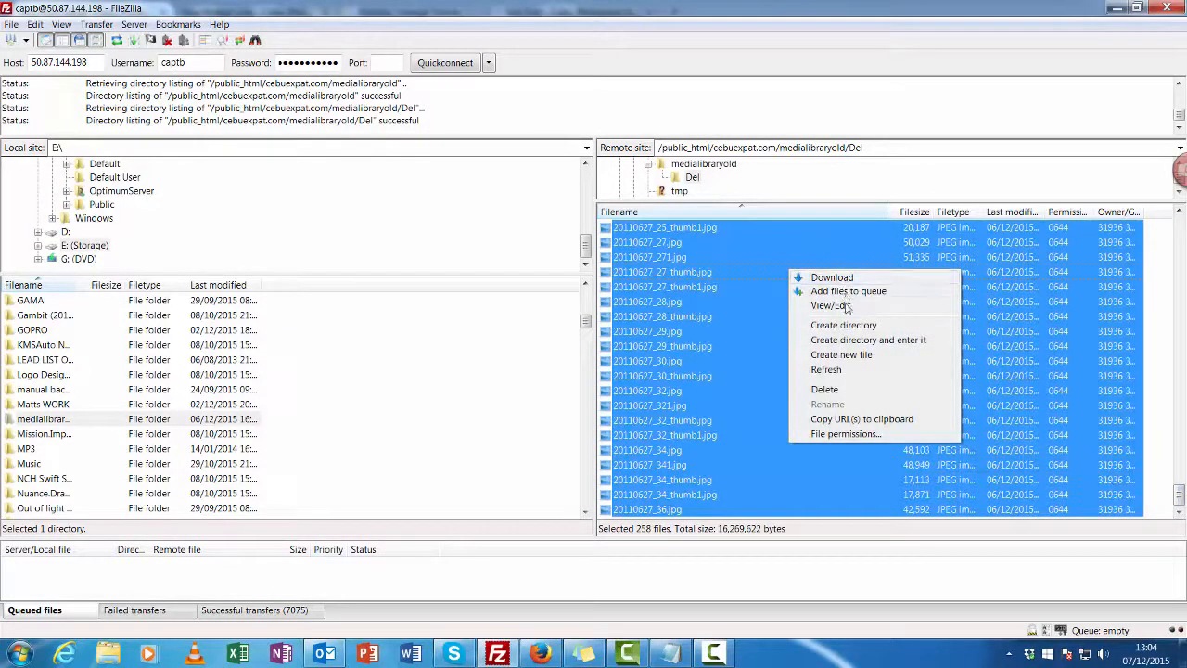
click(823, 388)
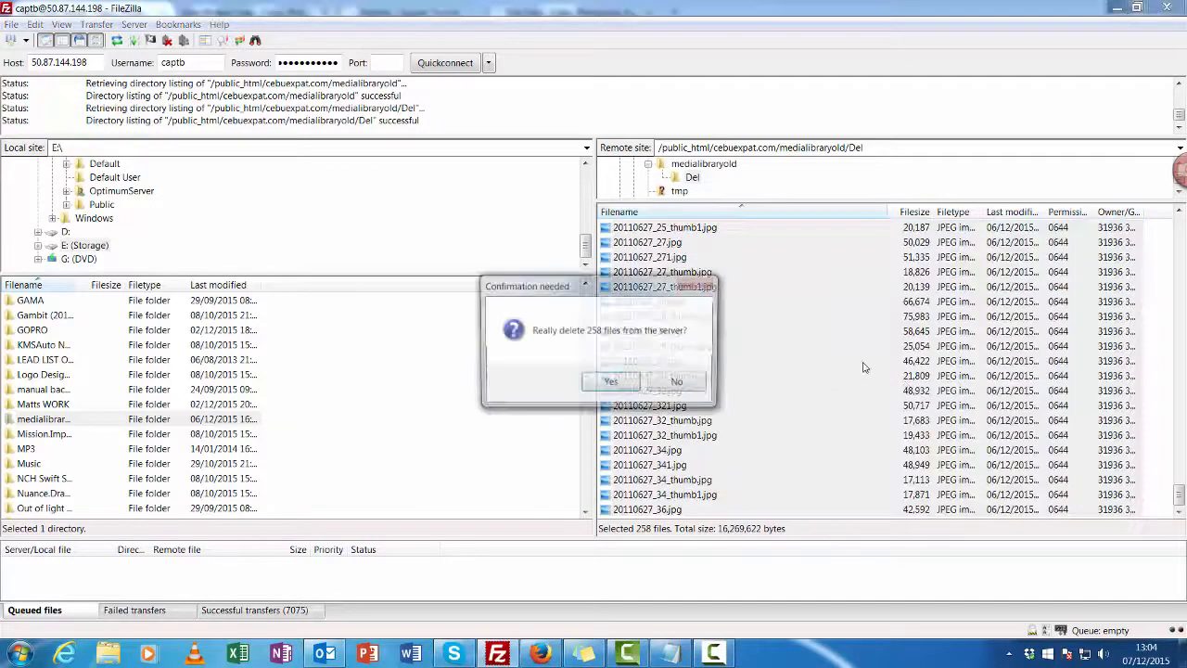
click(610, 382)
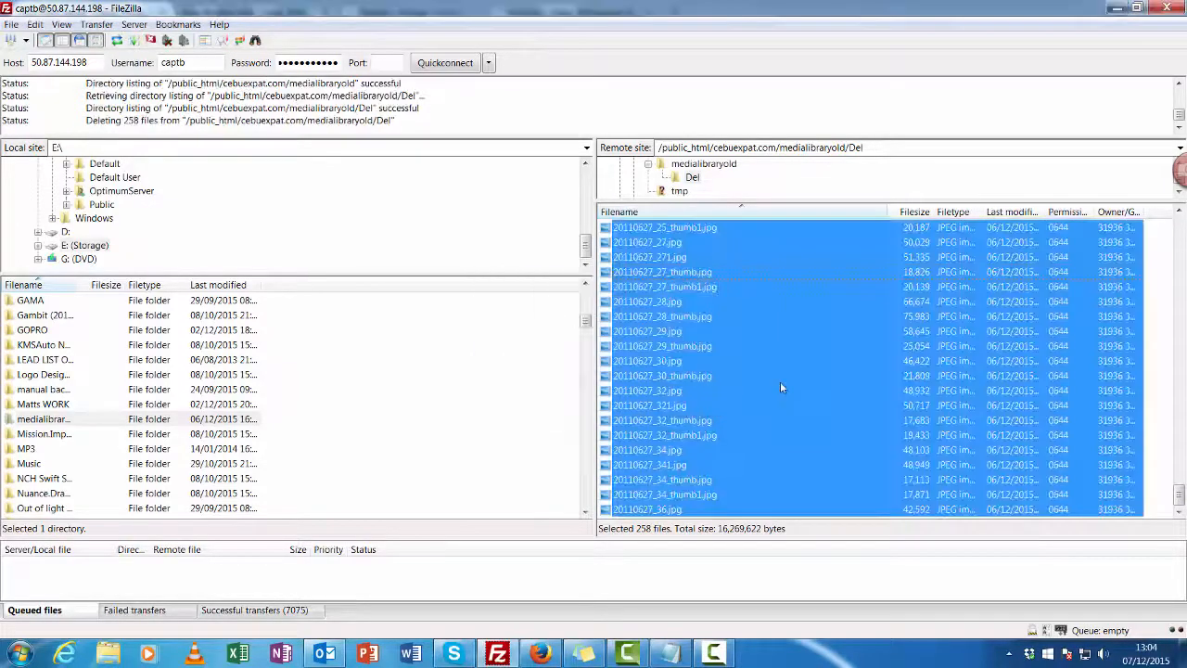
scroll(down, 3)
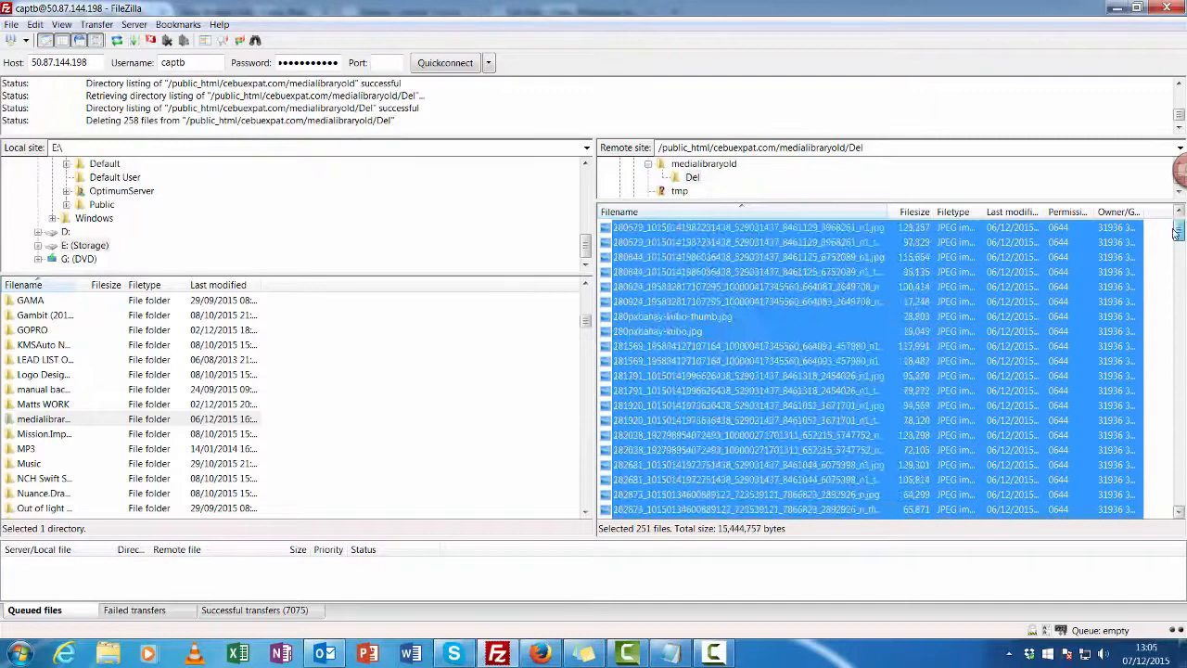
scroll(down, 3)
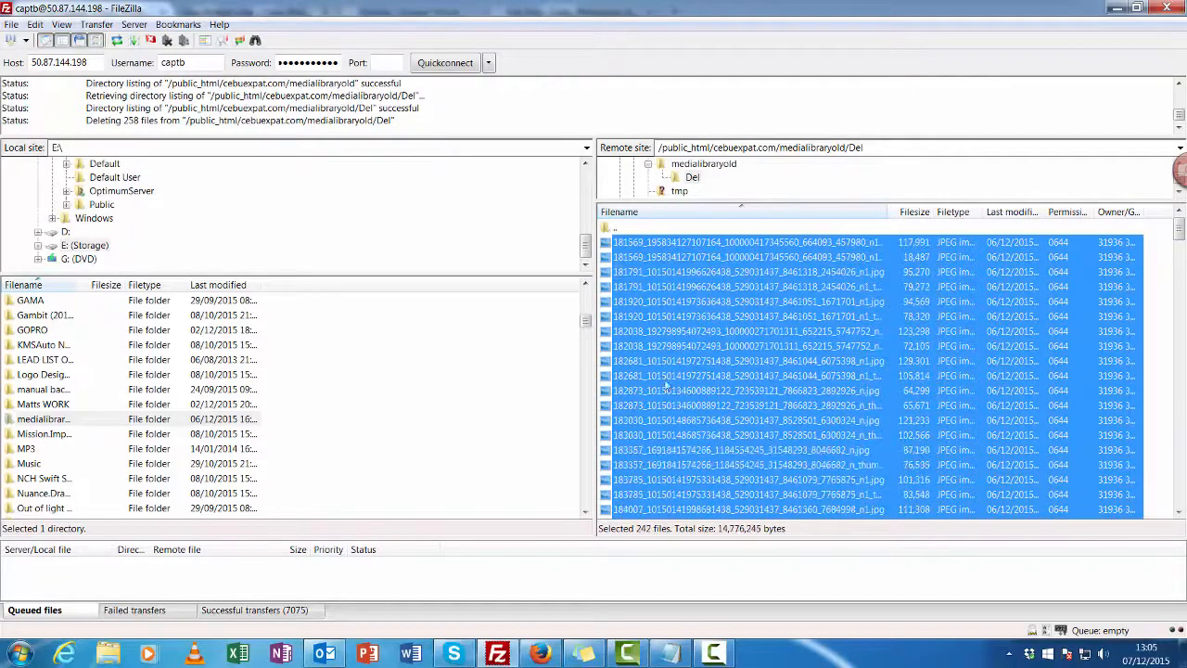
scroll(down, 3)
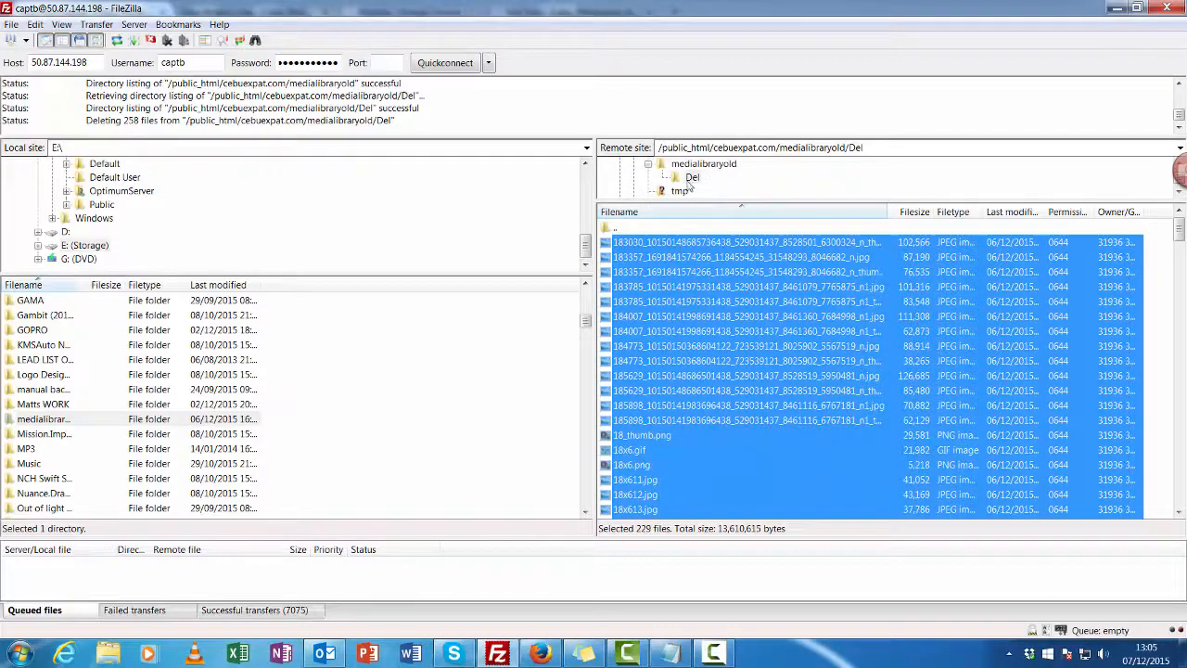
scroll(down, 3)
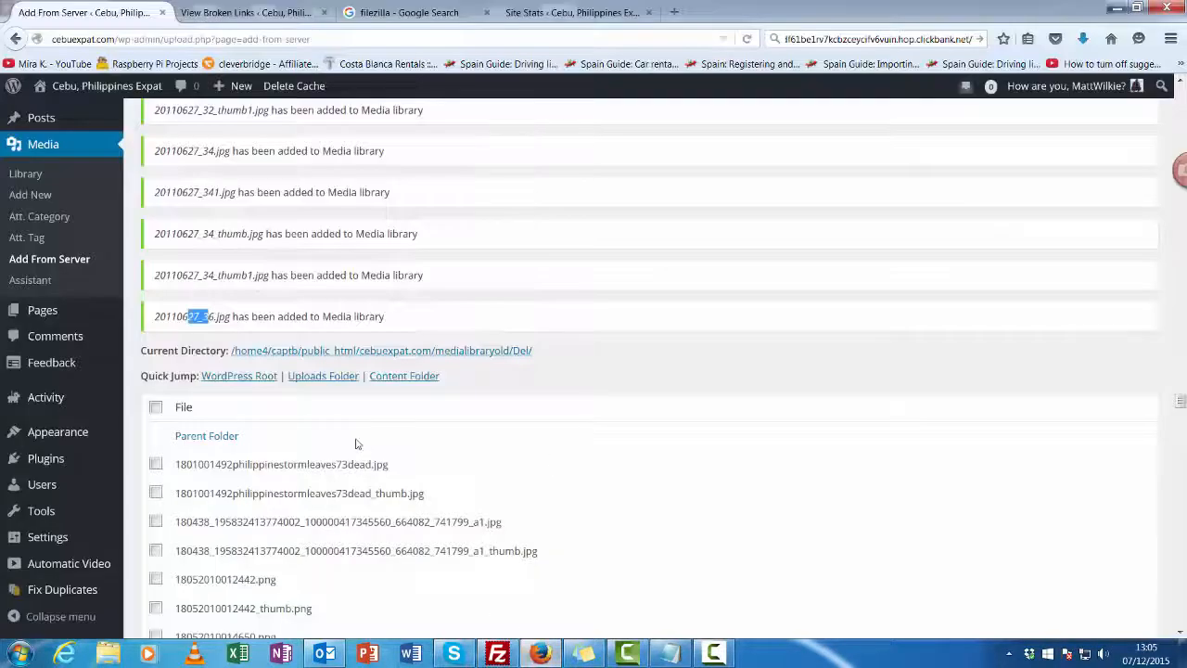
mouse_move(440, 268)
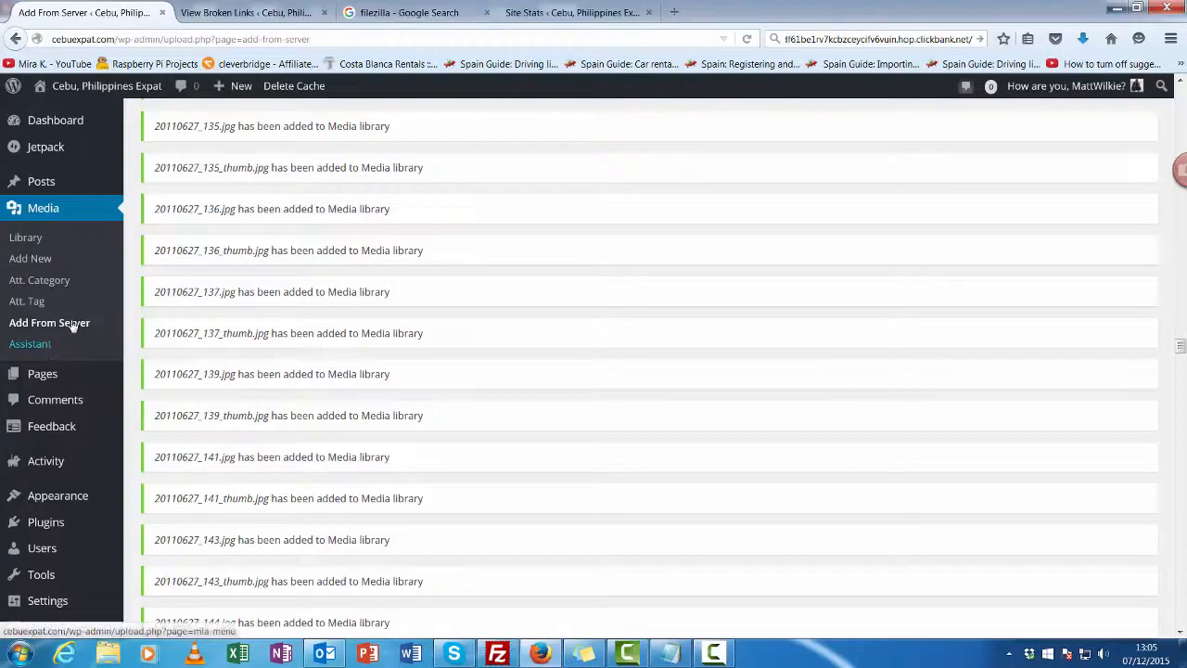
Step: Switch to the View Broken Links tab showing the 58x6.jpg link's edit form
click(246, 12)
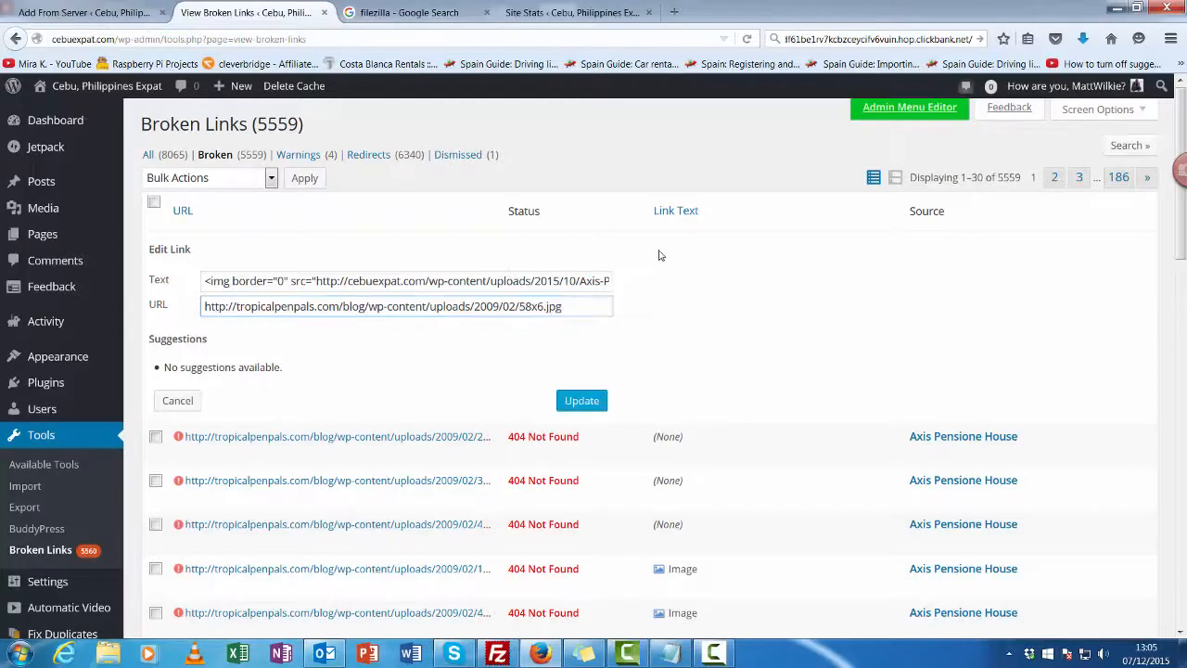
Step: Select 58x6.jpg in the broken link's URL and open the Media Library
double_click(539, 306)
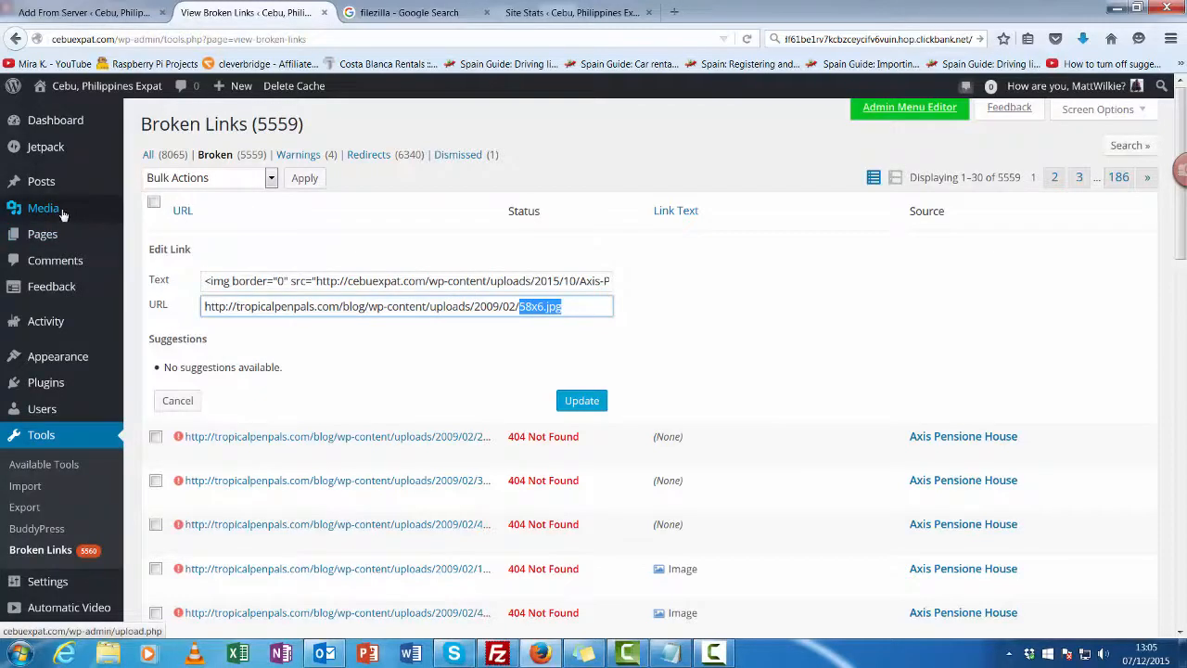
click(43, 208)
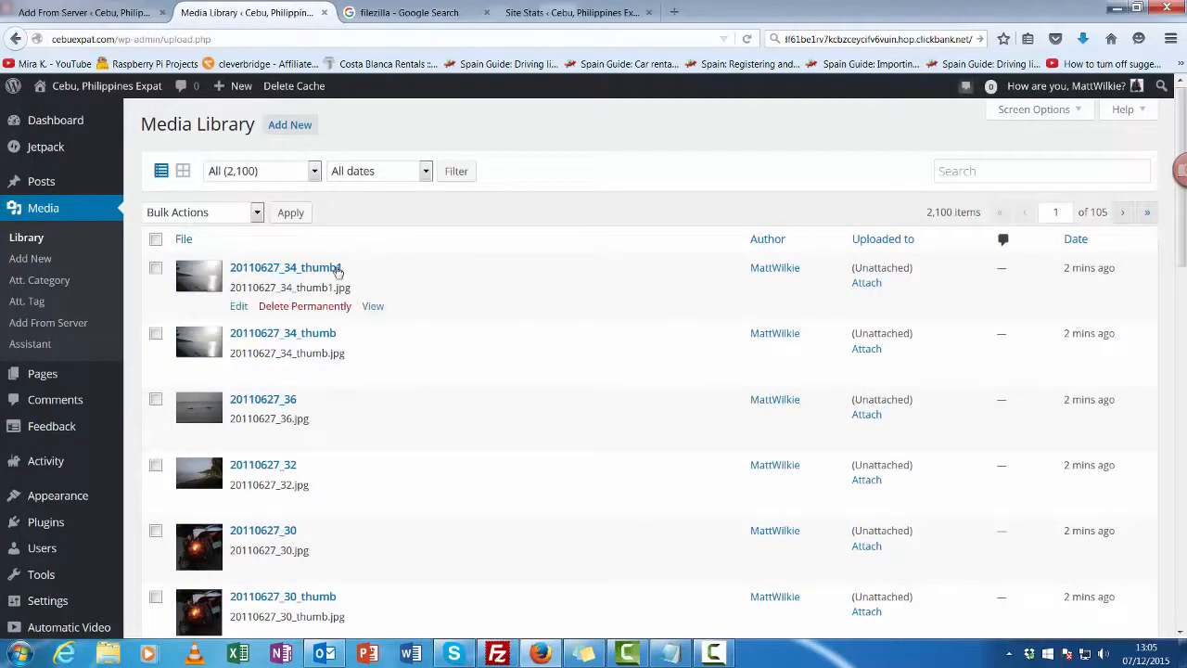
Step: Open imported image 20110627_34_thumb1 for editing and select its full File URL
click(285, 267)
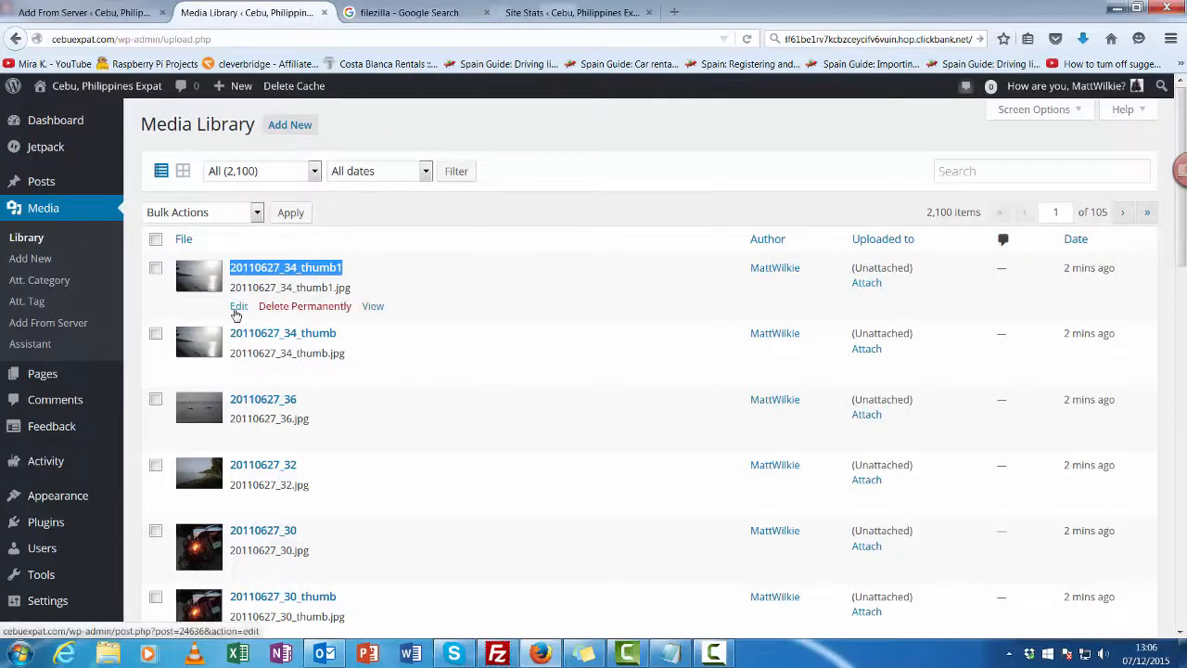
click(238, 306)
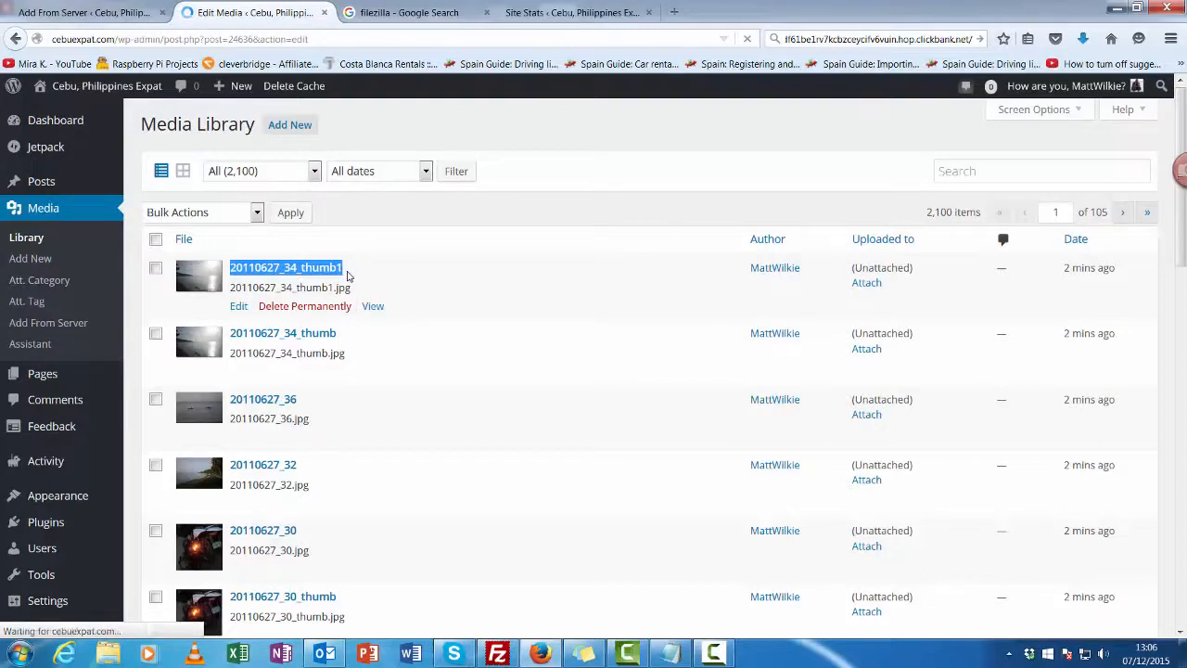
click(285, 267)
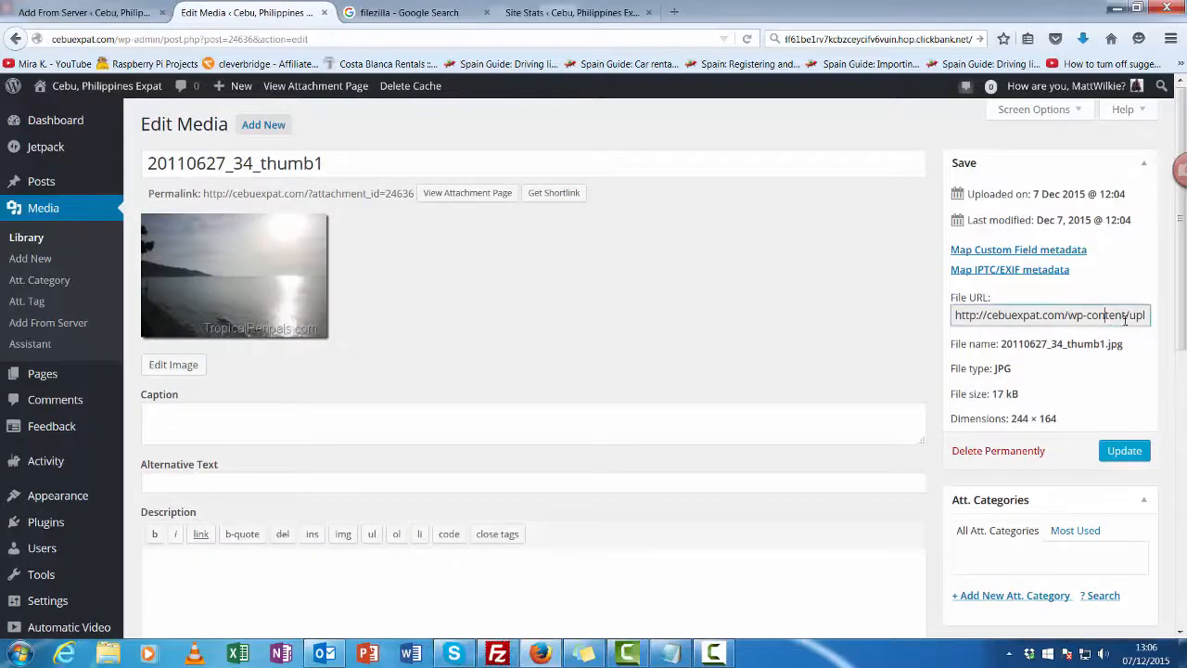
triple_click(1047, 314)
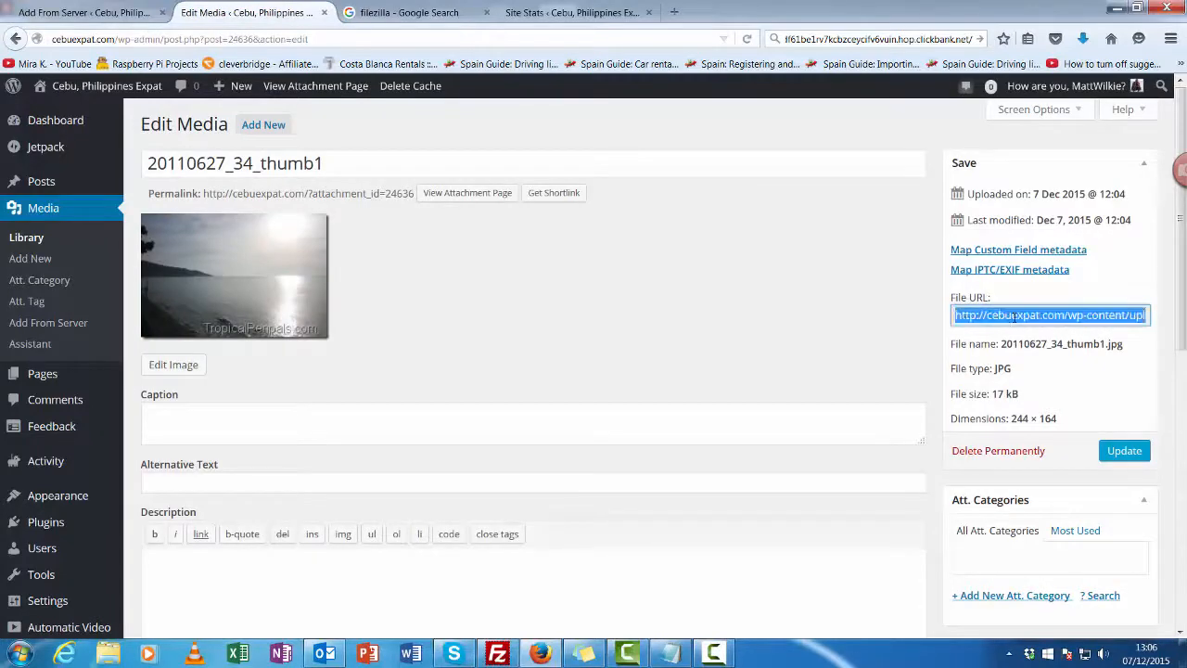
mouse_move(88, 516)
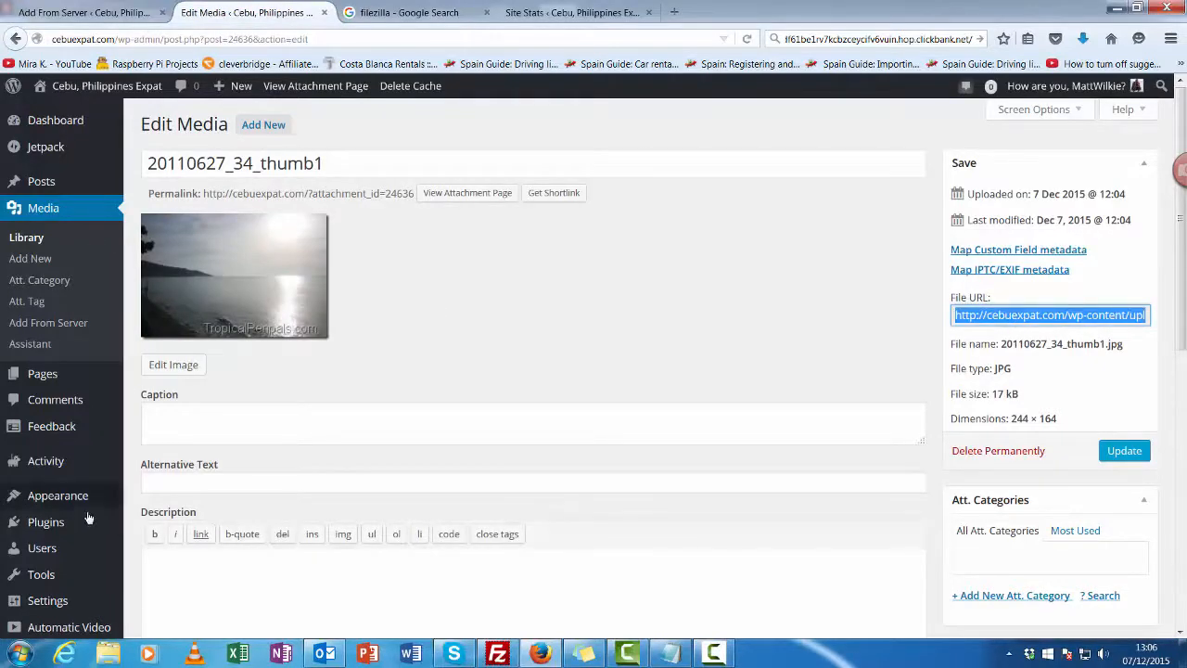
scroll(down, 3)
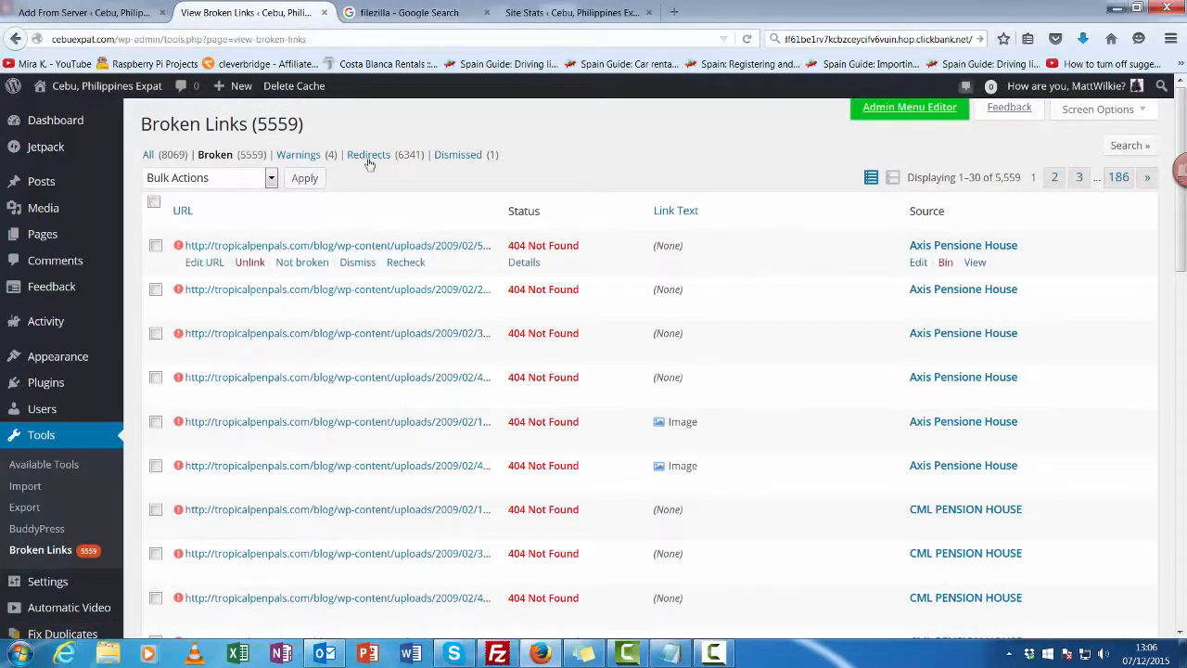
mouse_move(545, 221)
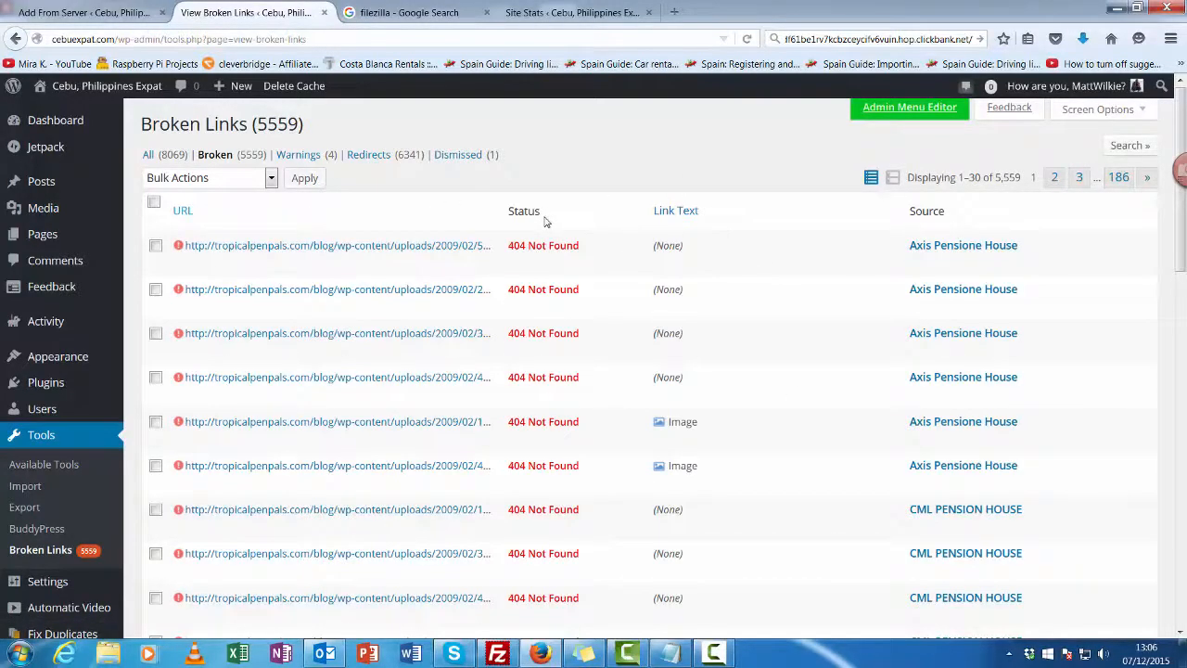
mouse_move(337, 245)
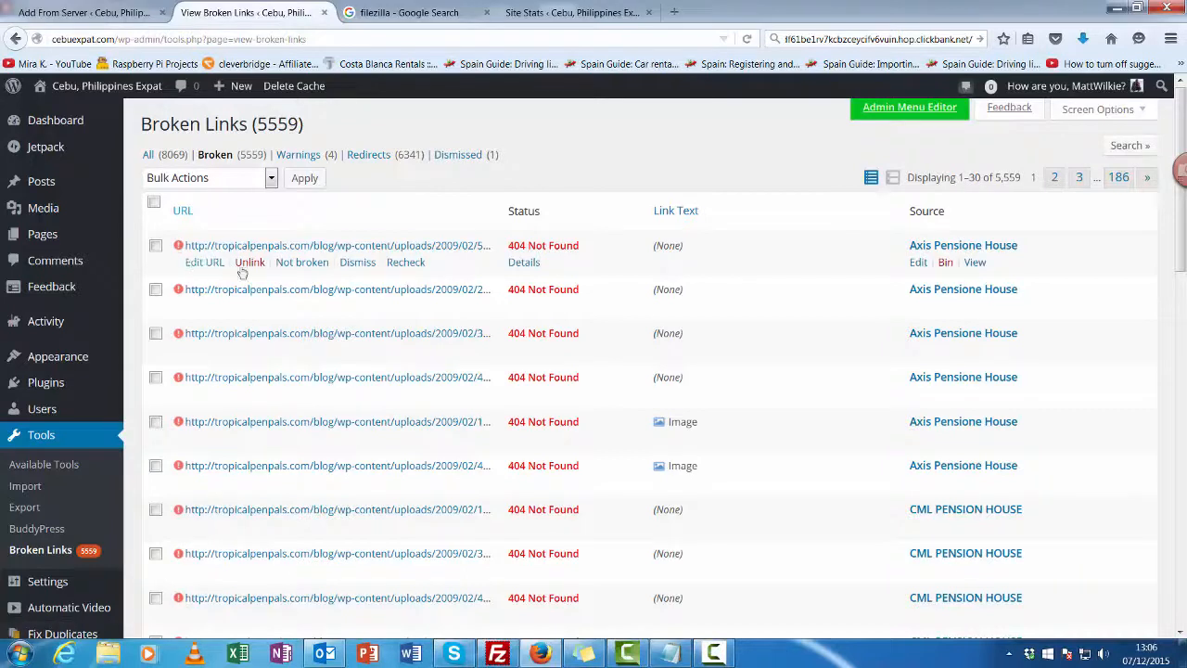
Step: Open the 58x6.jpg Axis Pensione House broken link's URL for editing
click(204, 261)
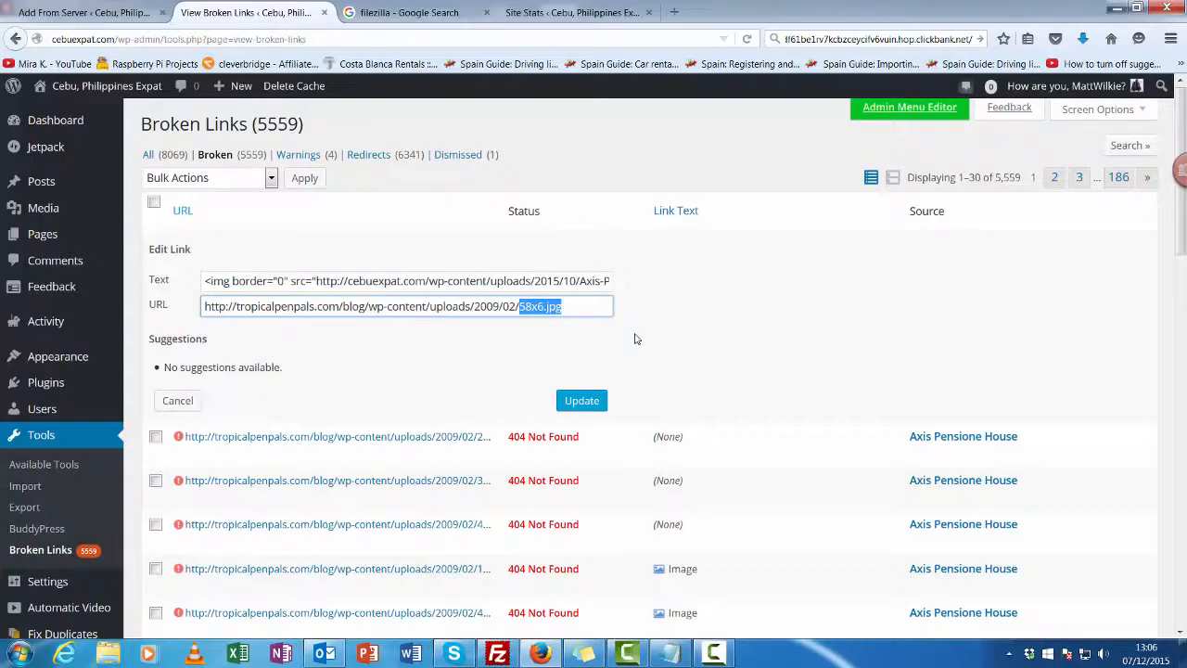
mouse_move(636, 338)
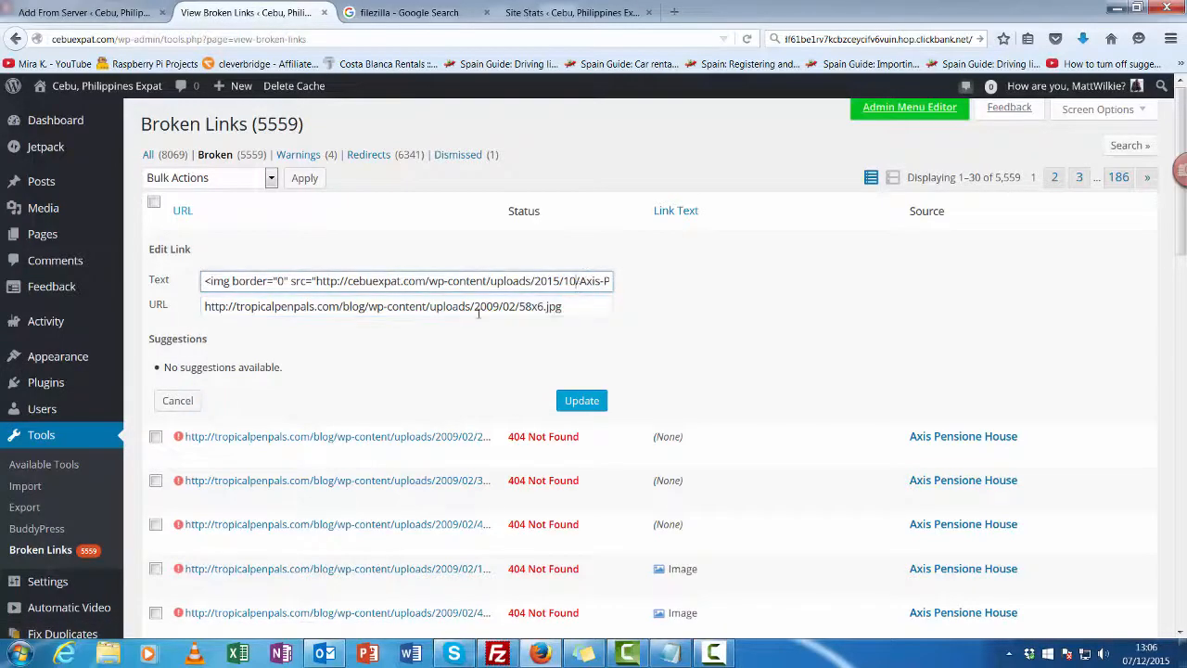
scroll(down, 3)
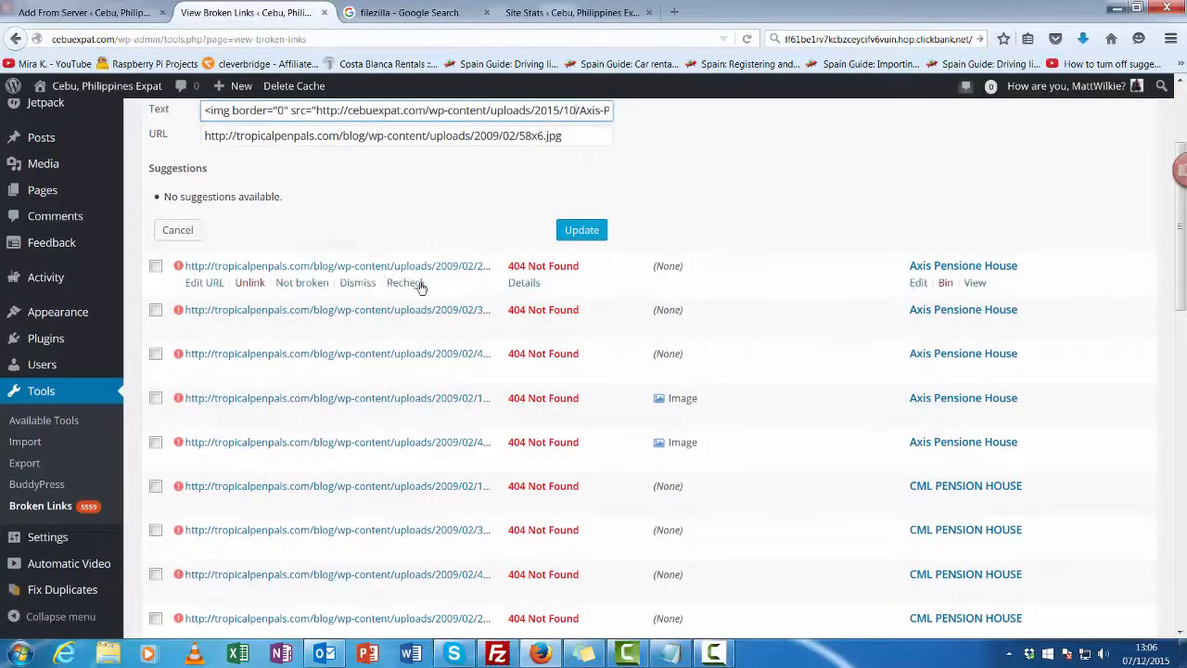
mouse_move(443, 289)
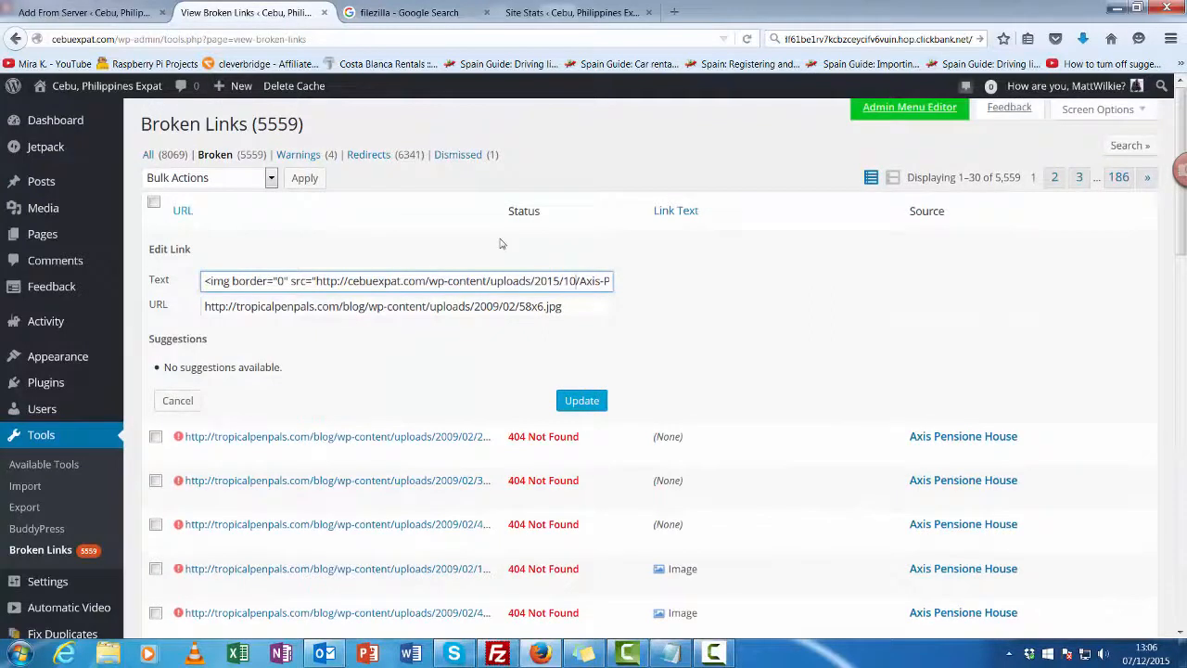
mouse_move(466, 328)
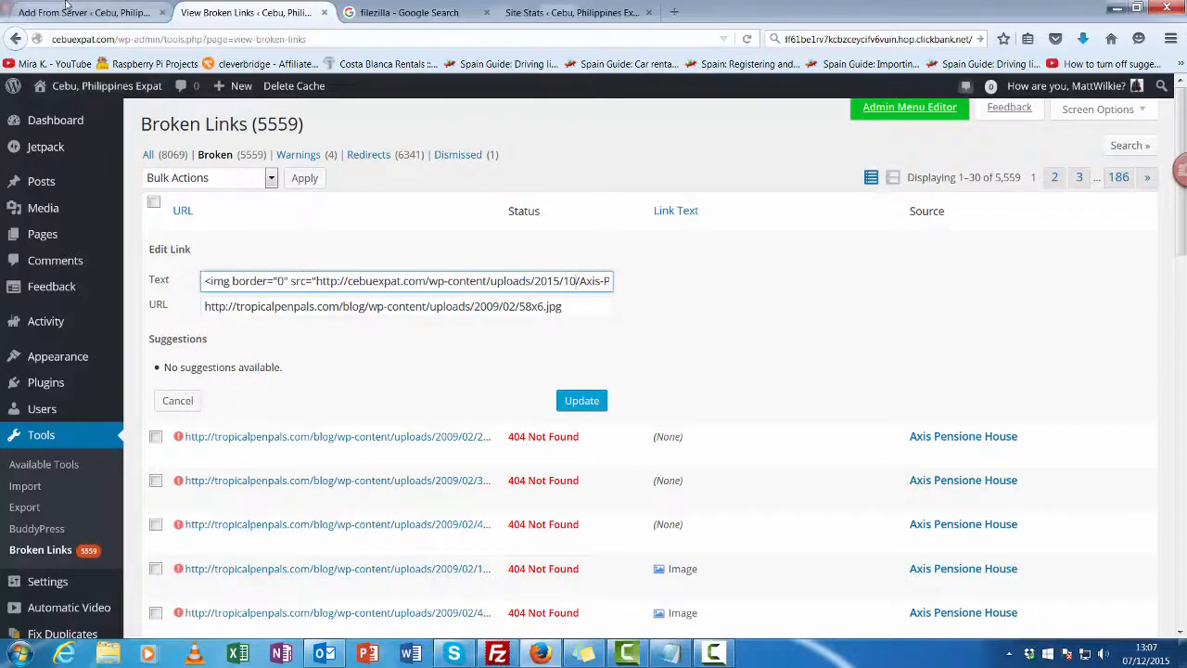
mouse_move(556, 443)
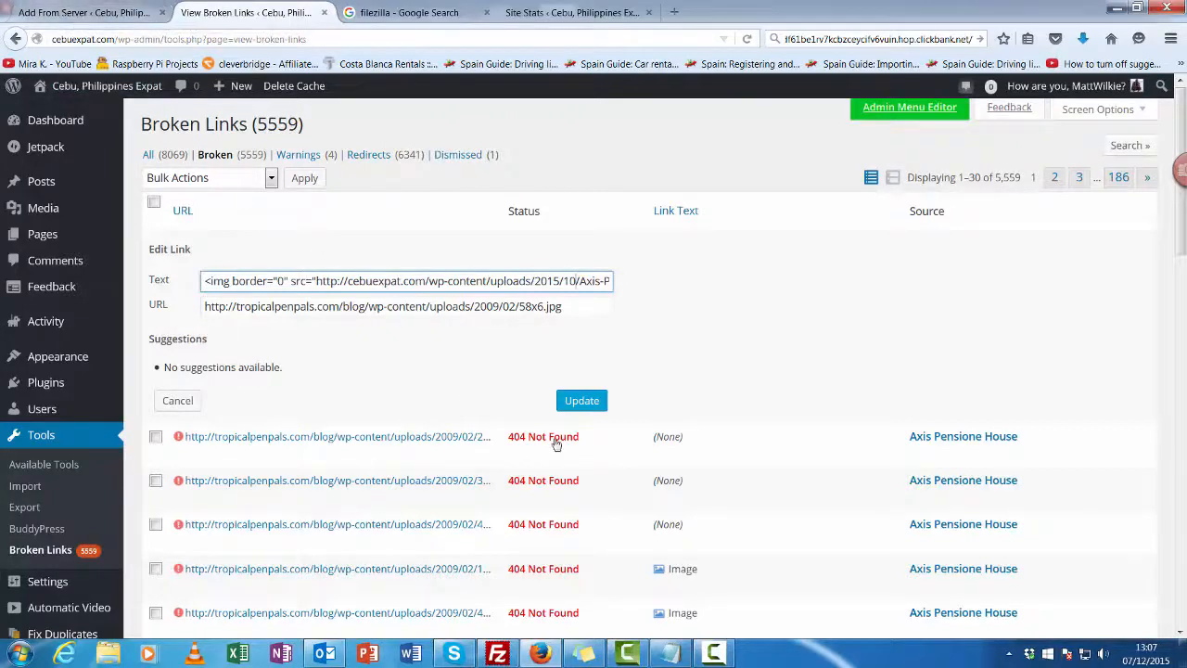